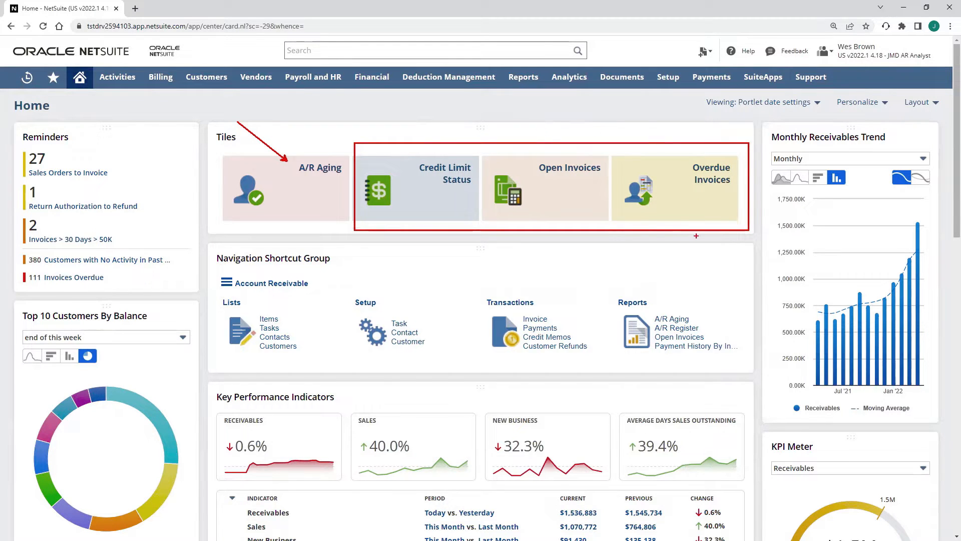
# Scroll down the home dashboard portlets toward the Sales Orders to Invoice reminder.
pyautogui.scroll(-3)
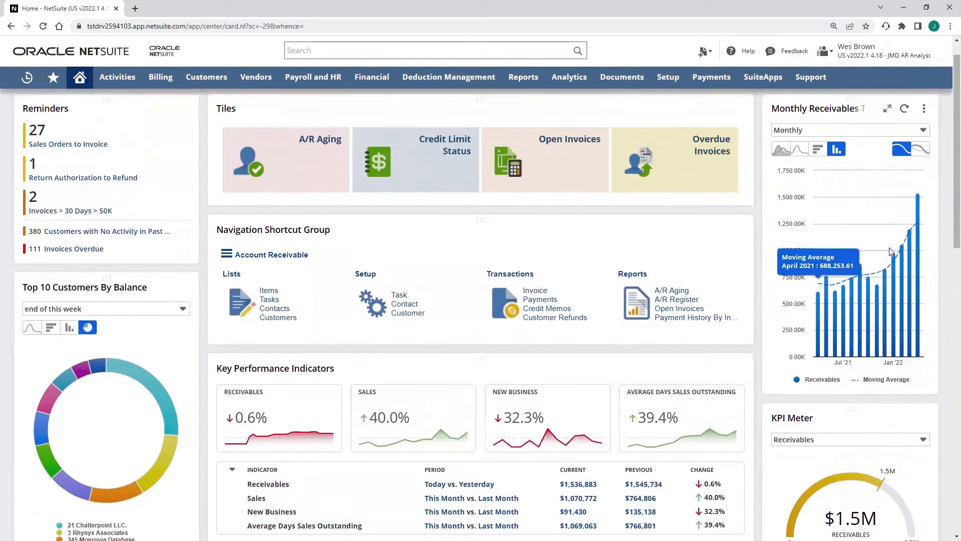
pyautogui.scroll(-3)
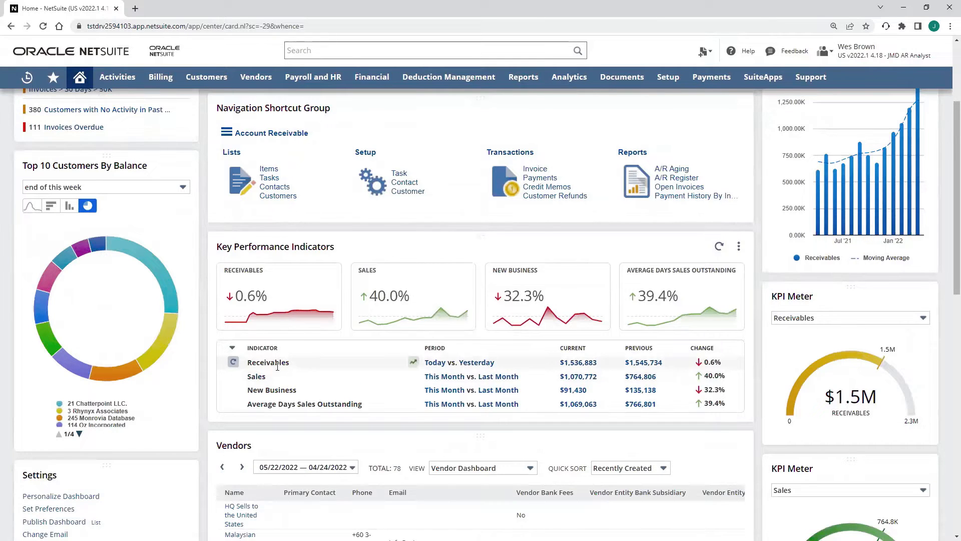
pyautogui.moveTo(459, 407)
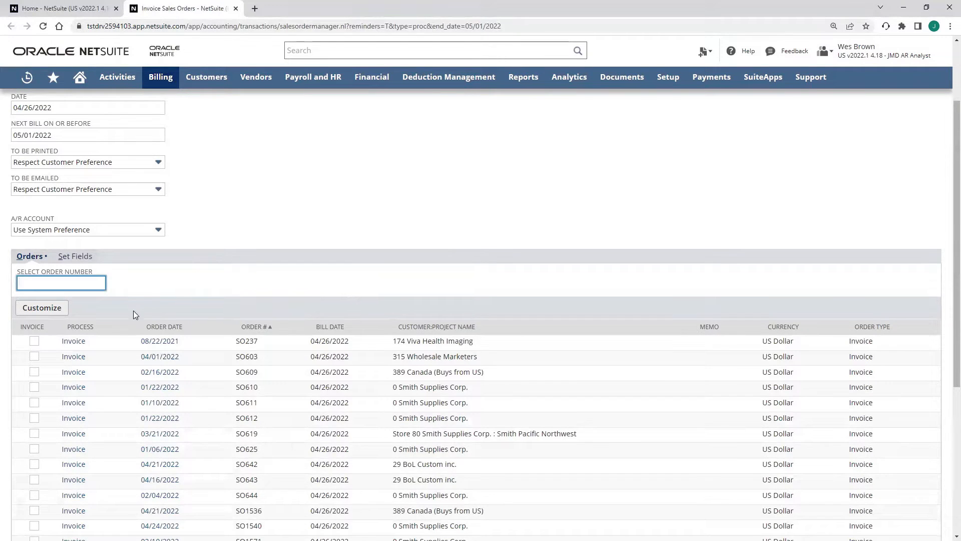
pyautogui.moveTo(114, 365)
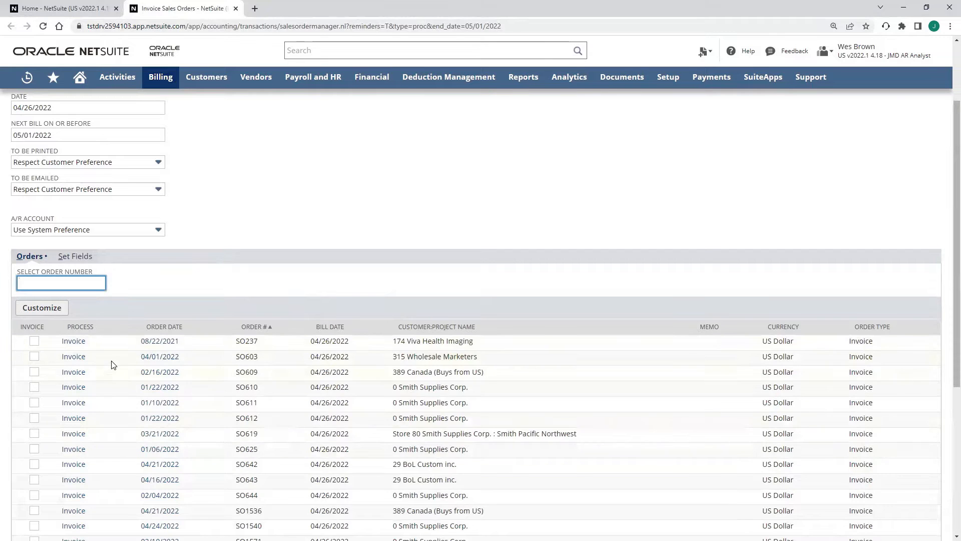
# Mark all pending sales orders for invoicing and scroll down the Orders list to SO1737.
pyautogui.click(92, 119)
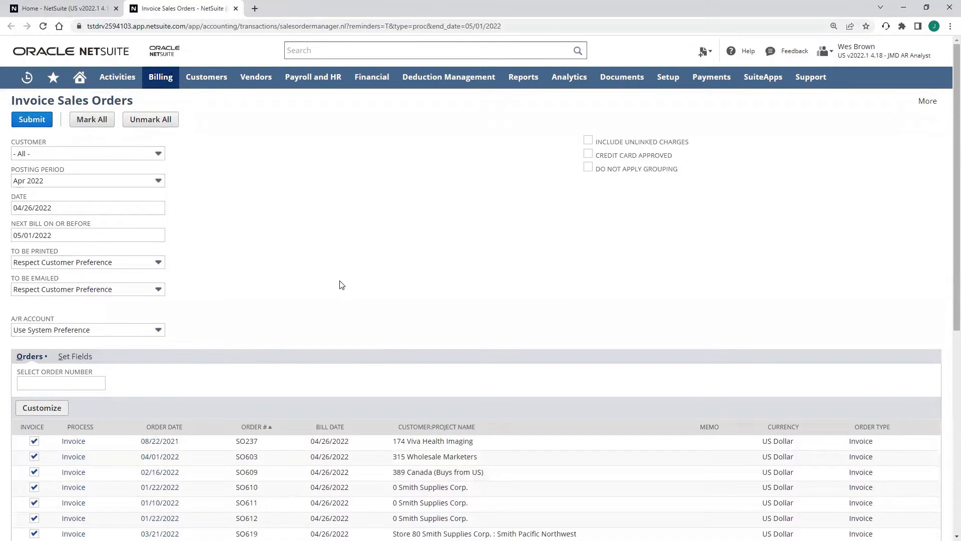
pyautogui.moveTo(399, 217)
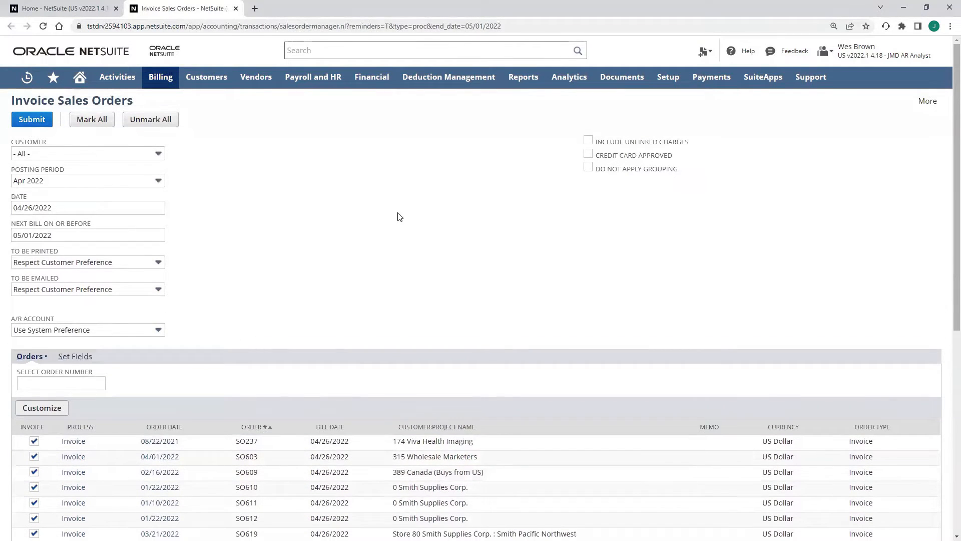
pyautogui.scroll(-3)
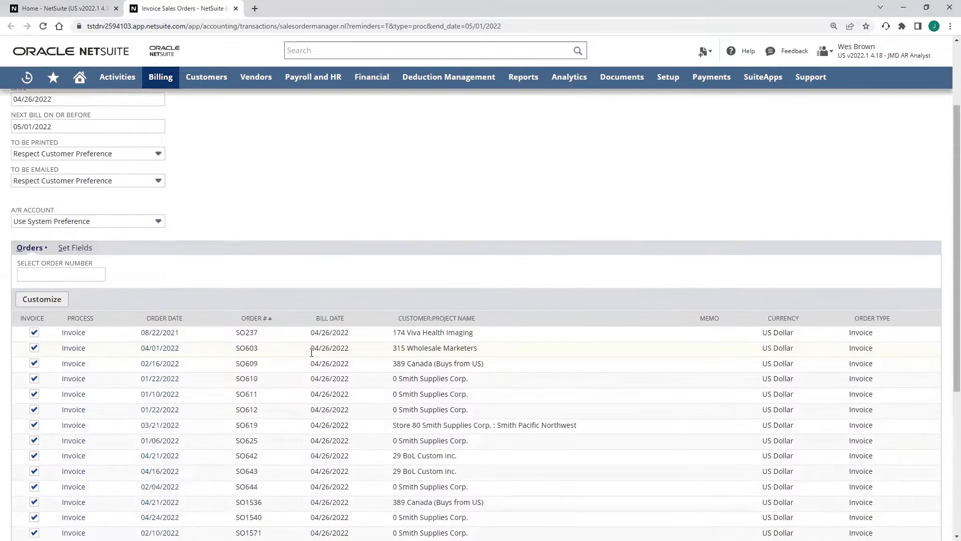
pyautogui.scroll(-3)
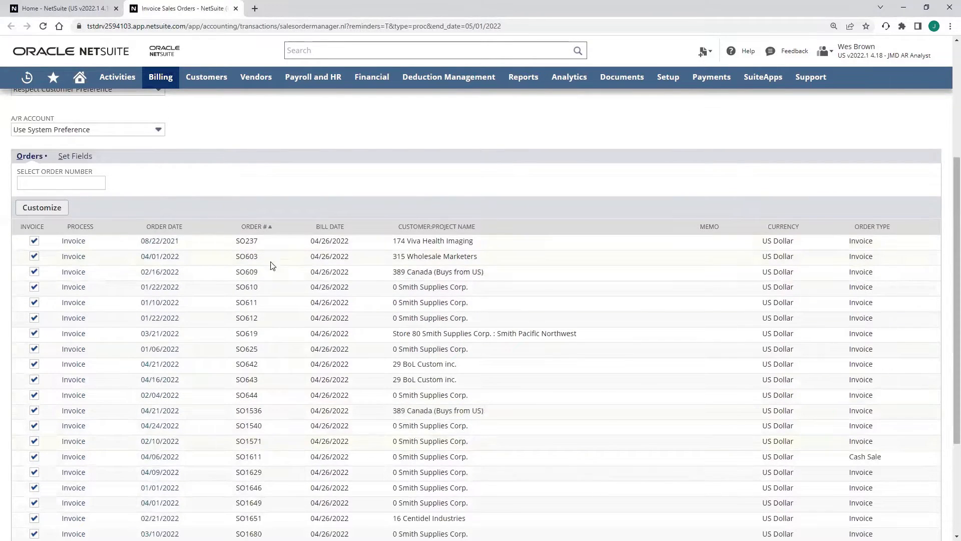
pyautogui.scroll(-3)
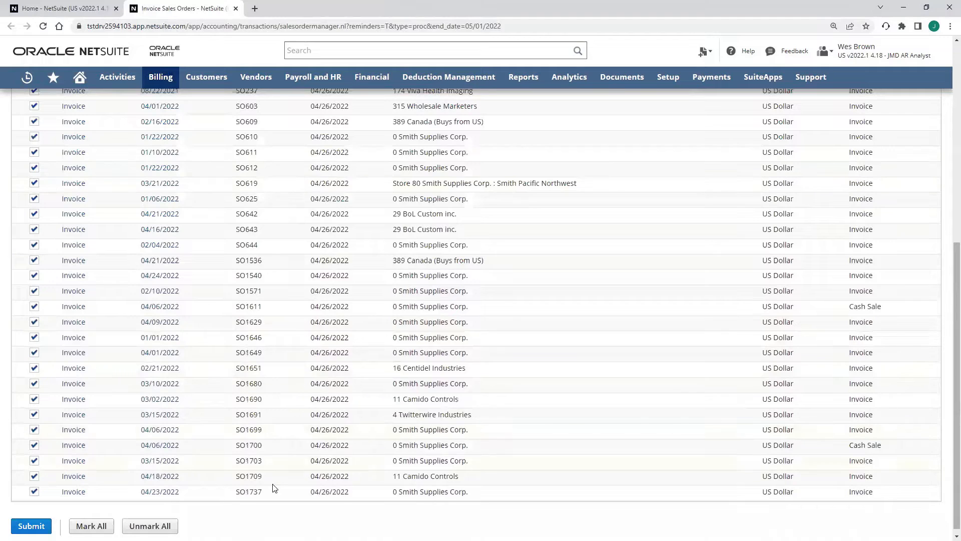
pyautogui.moveTo(159, 490)
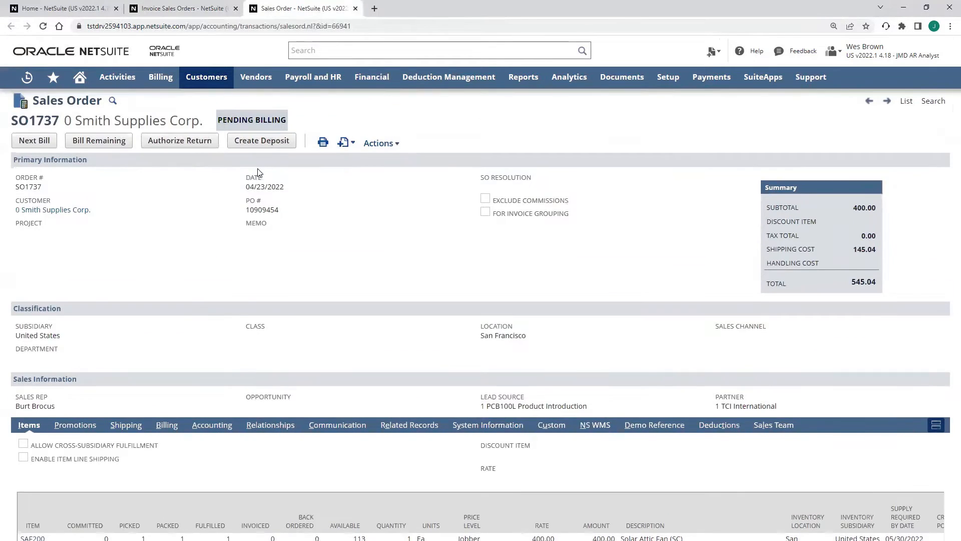
pyautogui.scroll(-3)
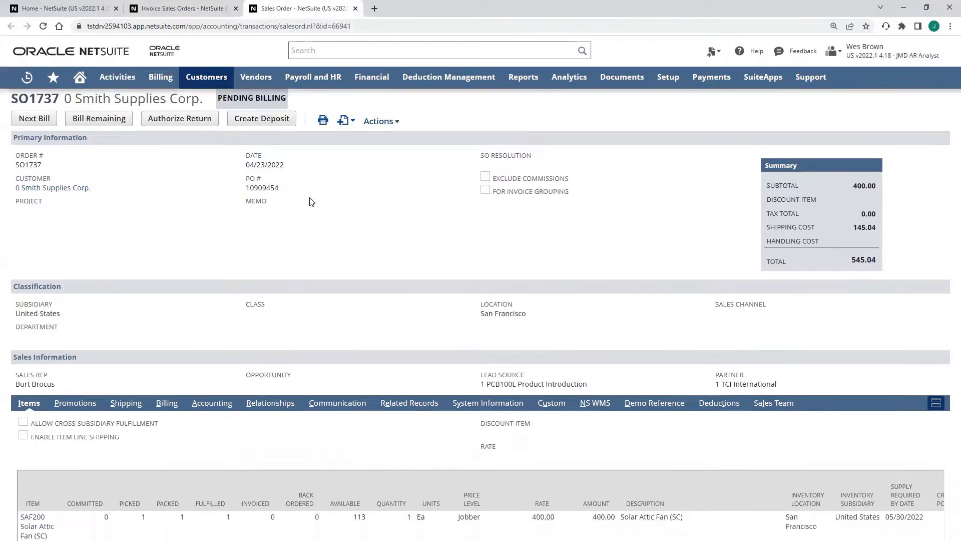
pyautogui.scroll(-3)
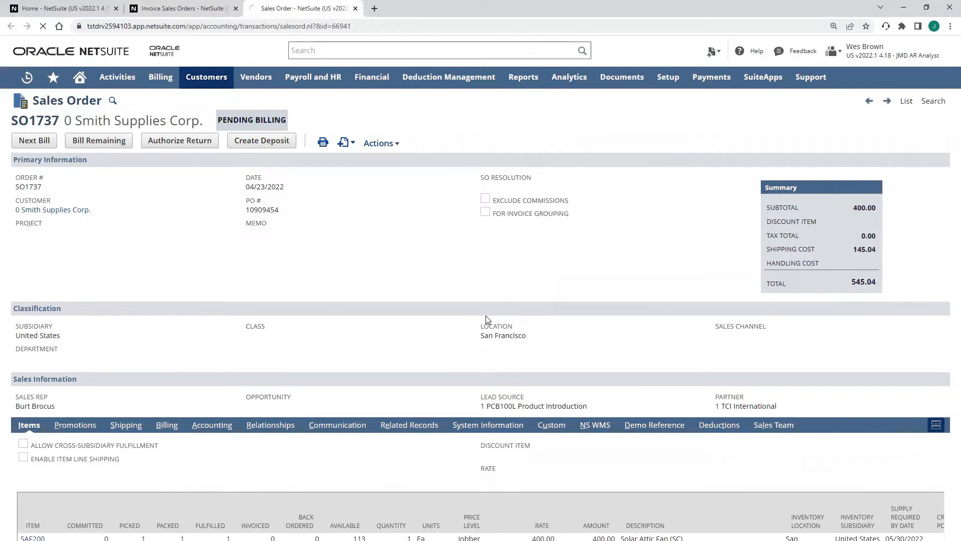
# Bill the remaining unbilled part of SO1737 into a new Smith Supplies invoice.
pyautogui.click(98, 141)
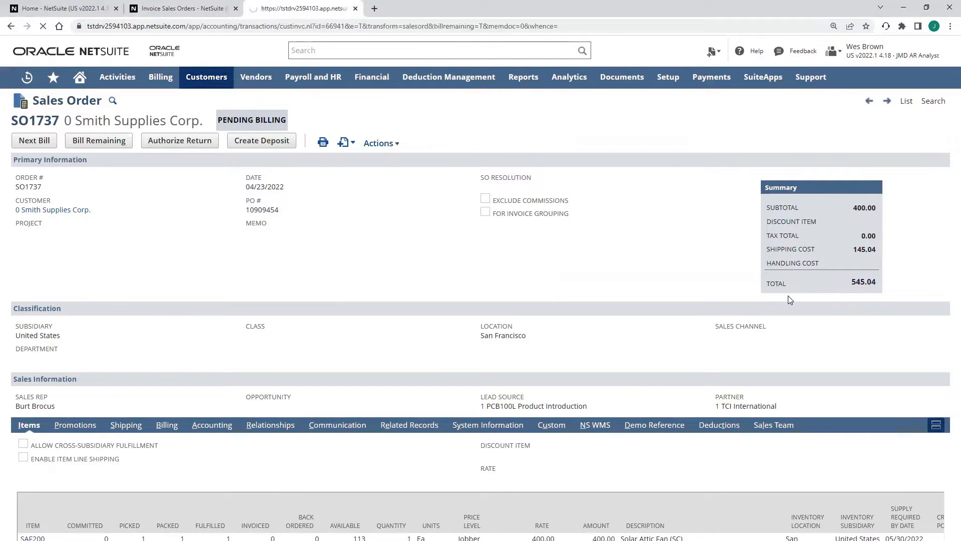
pyautogui.click(98, 141)
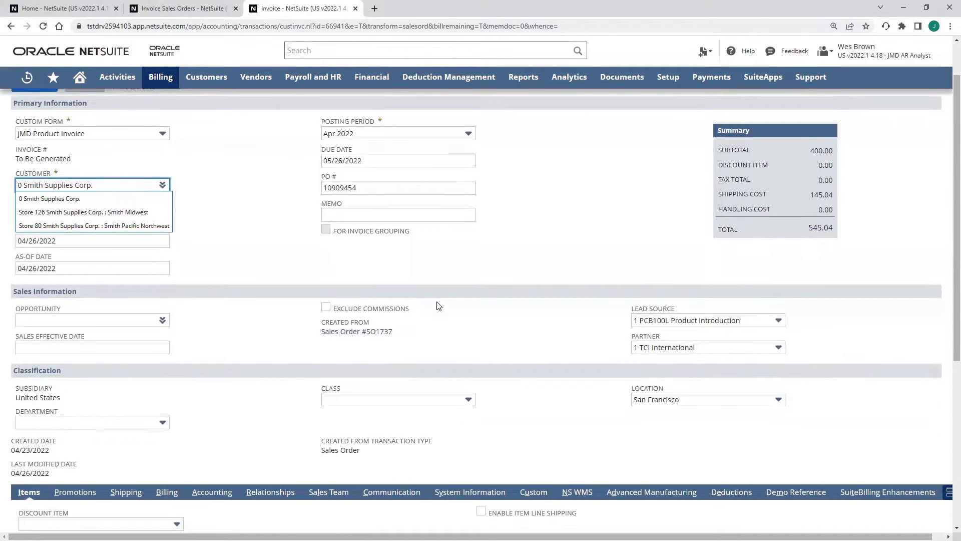
pyautogui.scroll(-3)
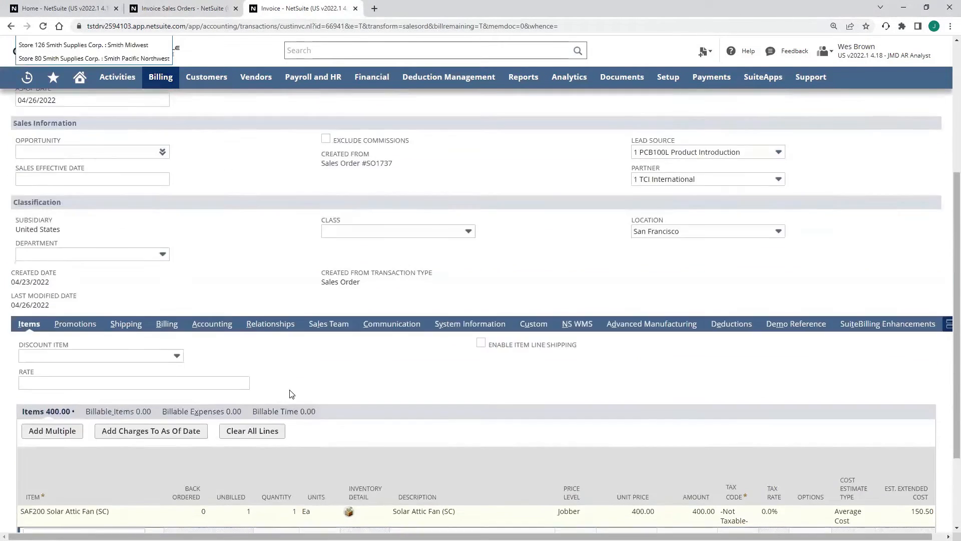
# Review the invoice's billing terms and address, then save the 545.04 invoice.
pyautogui.click(166, 323)
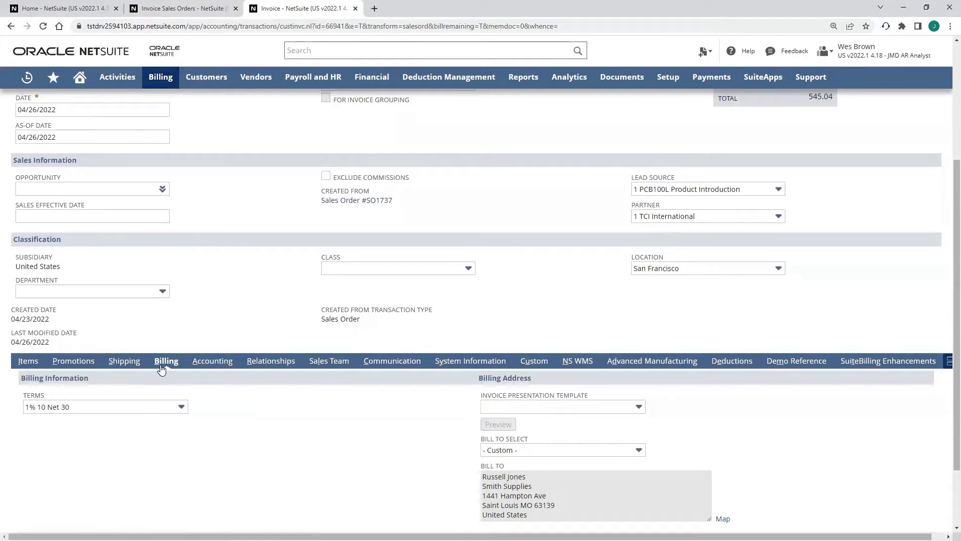
pyautogui.scroll(-3)
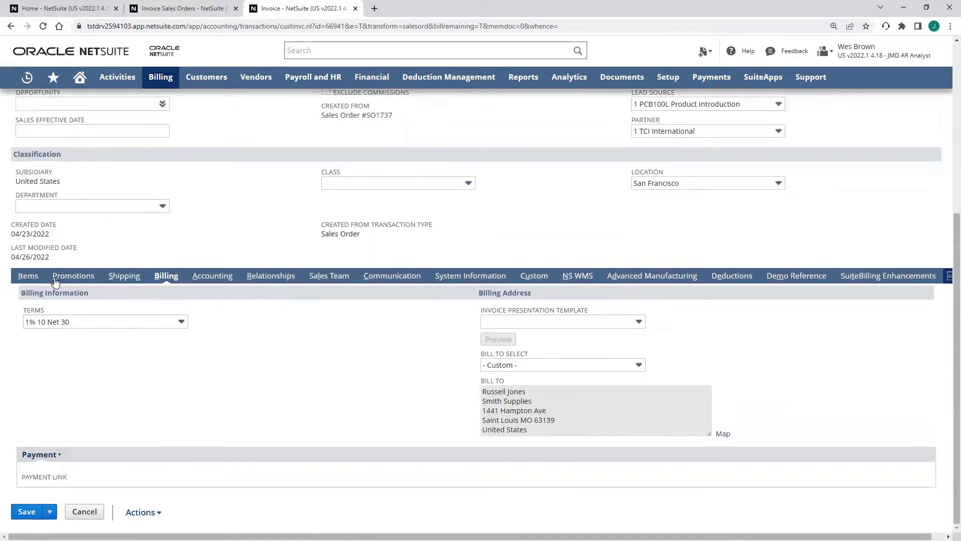
pyautogui.moveTo(65, 339)
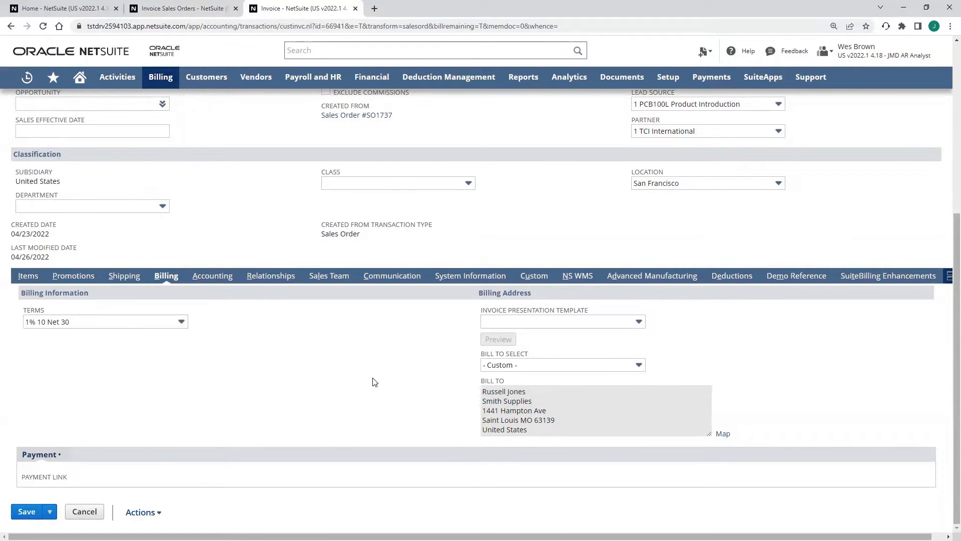
pyautogui.moveTo(478, 425)
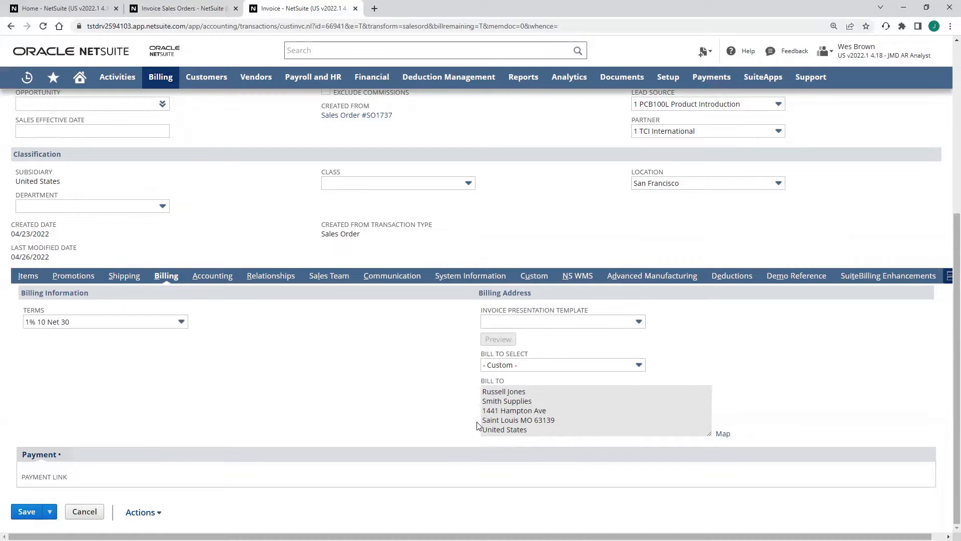
pyautogui.click(29, 276)
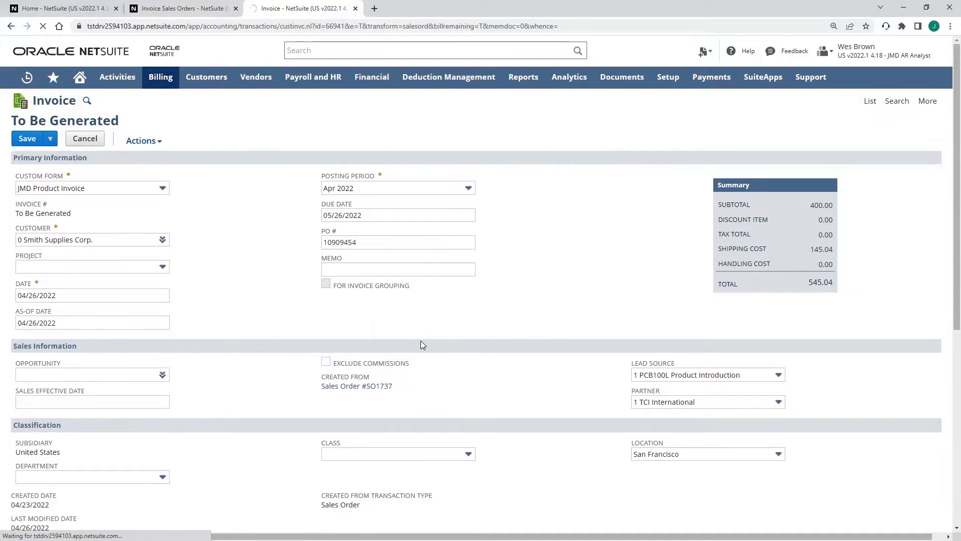
pyautogui.click(142, 140)
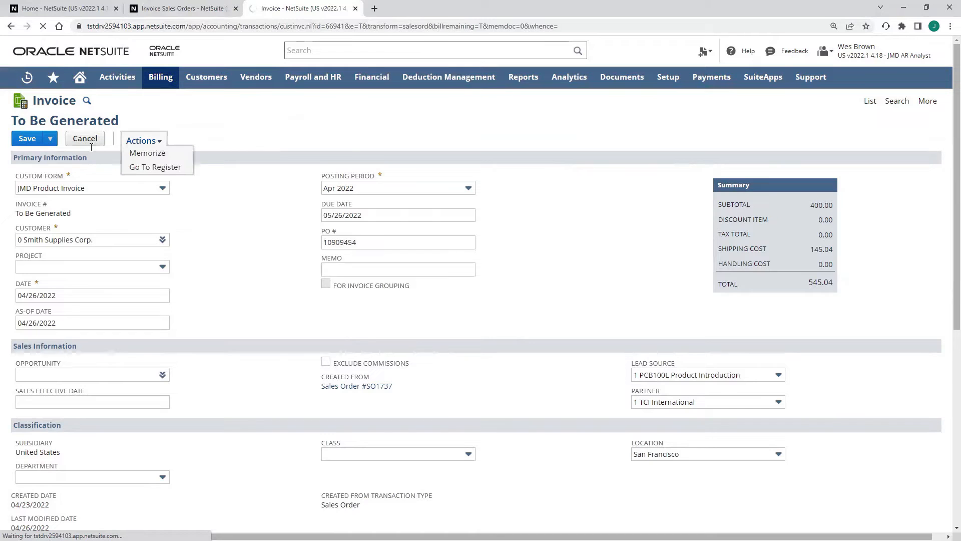
pyautogui.click(26, 139)
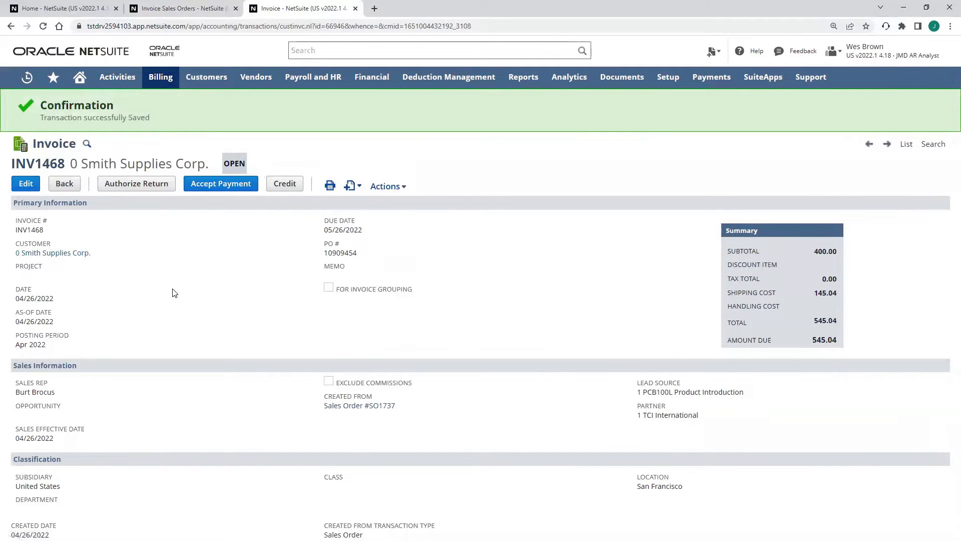
pyautogui.moveTo(592, 281)
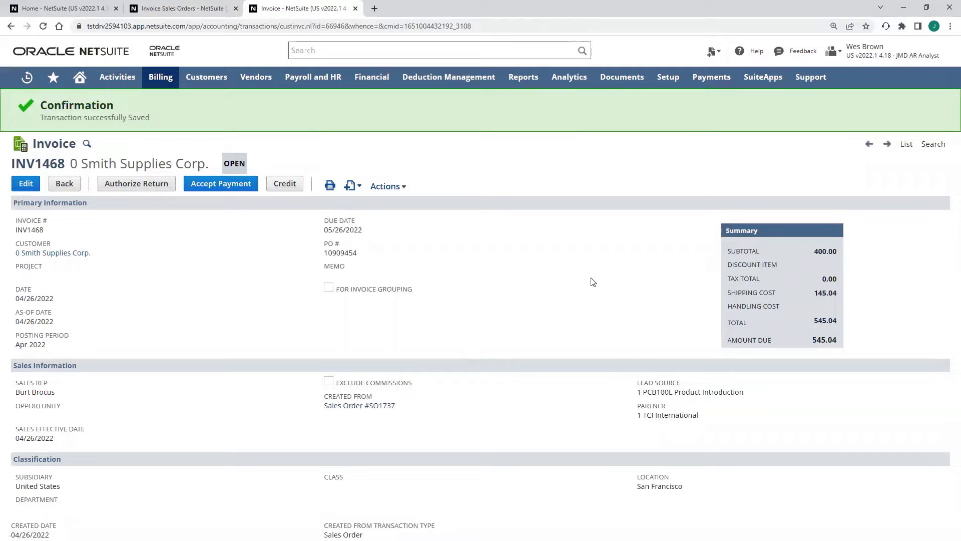
pyautogui.moveTo(614, 296)
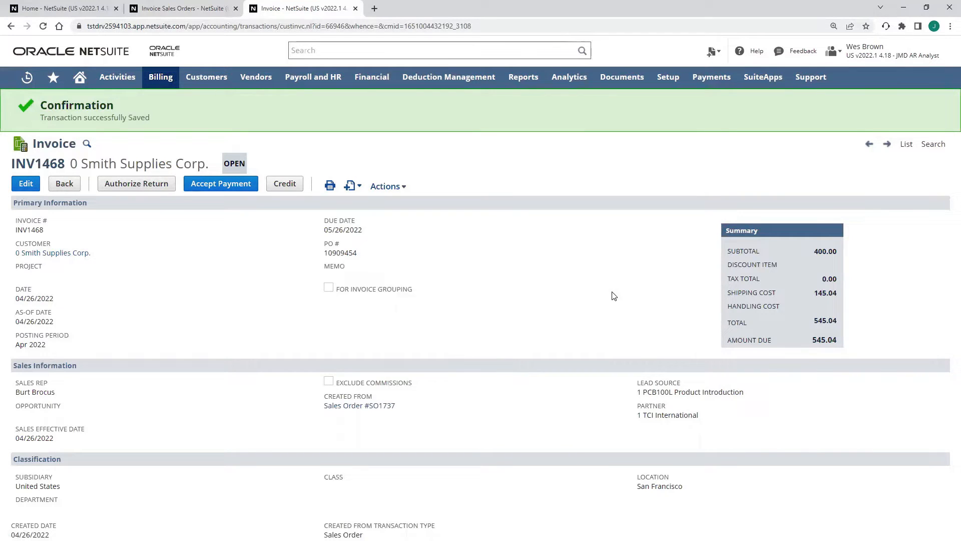
pyautogui.moveTo(138, 308)
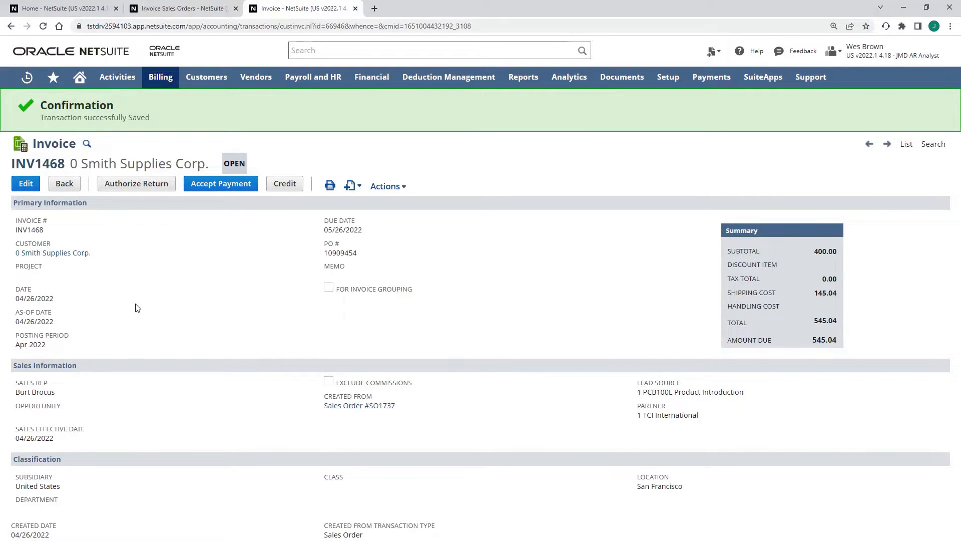
pyautogui.moveTo(679, 367)
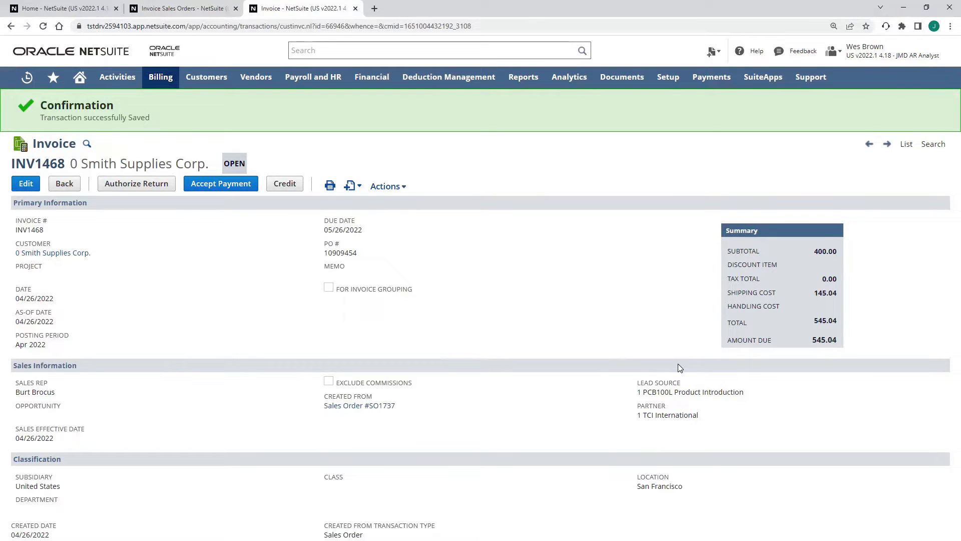
pyautogui.moveTo(273, 208)
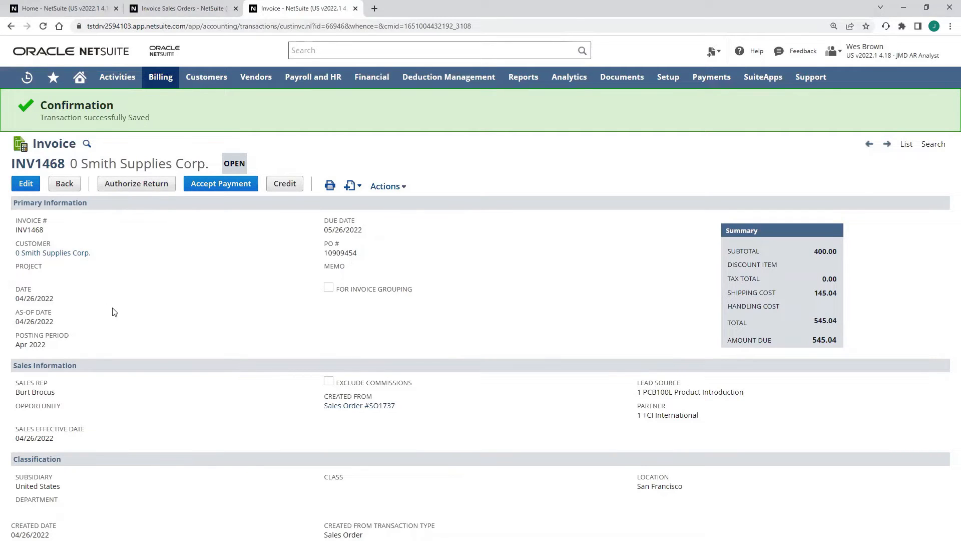
pyautogui.moveTo(310, 354)
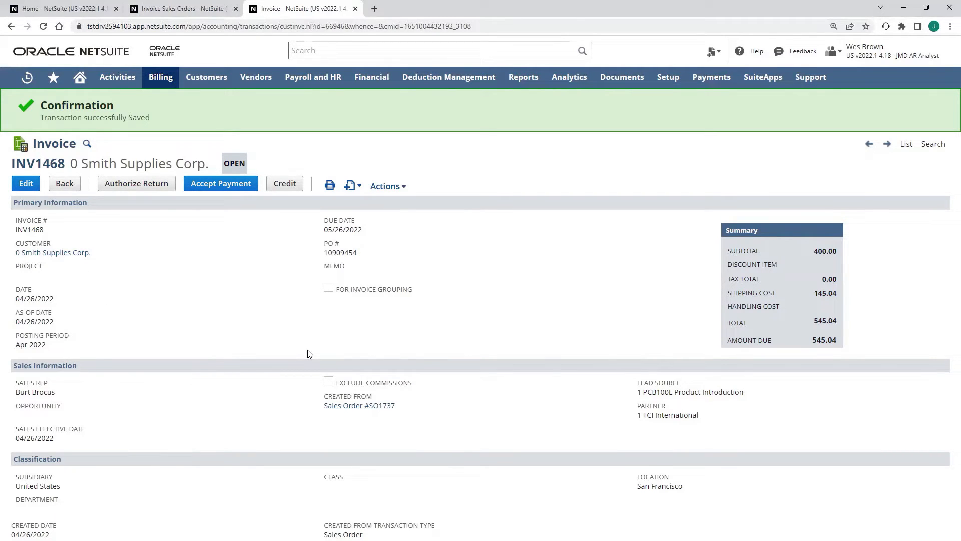
pyautogui.moveTo(344, 137)
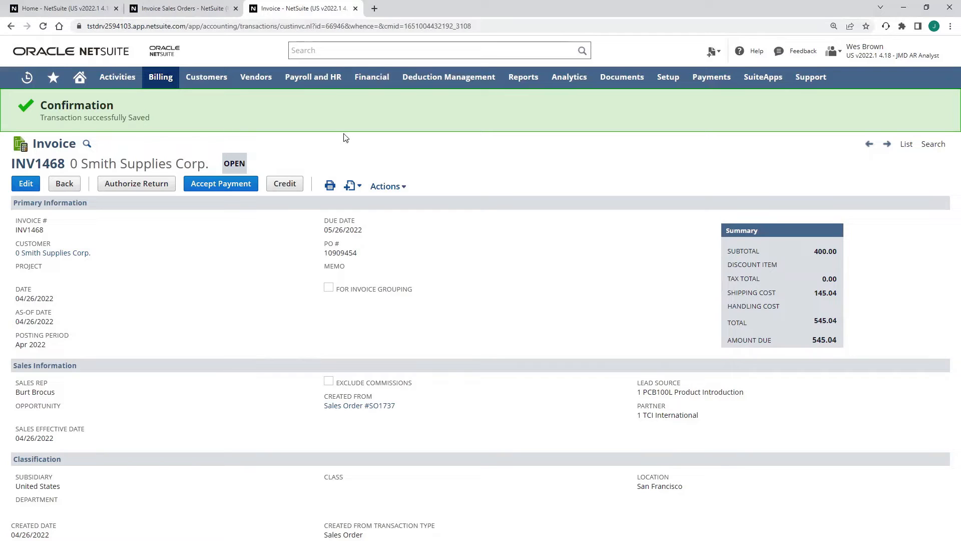
pyautogui.moveTo(223, 341)
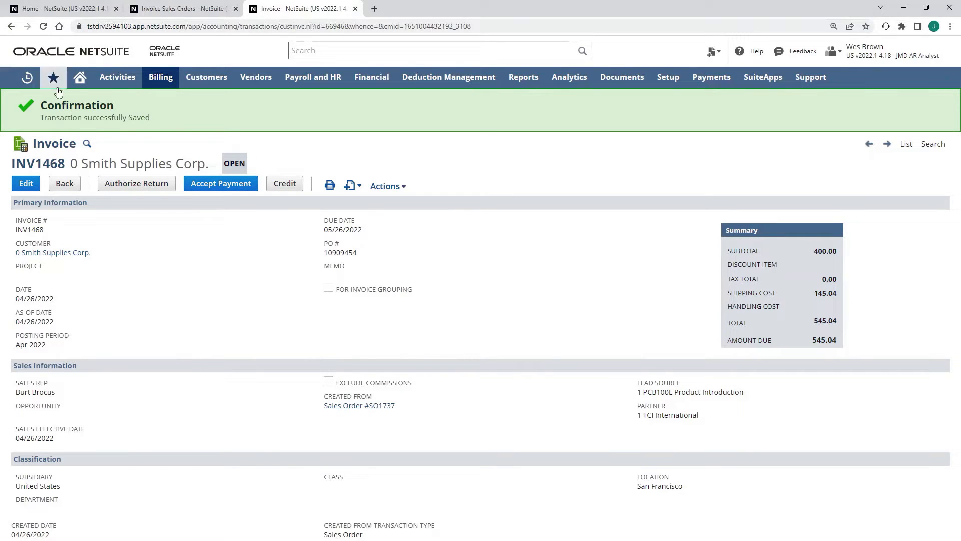
# Return from the invoice to the home dashboard.
pyautogui.click(79, 76)
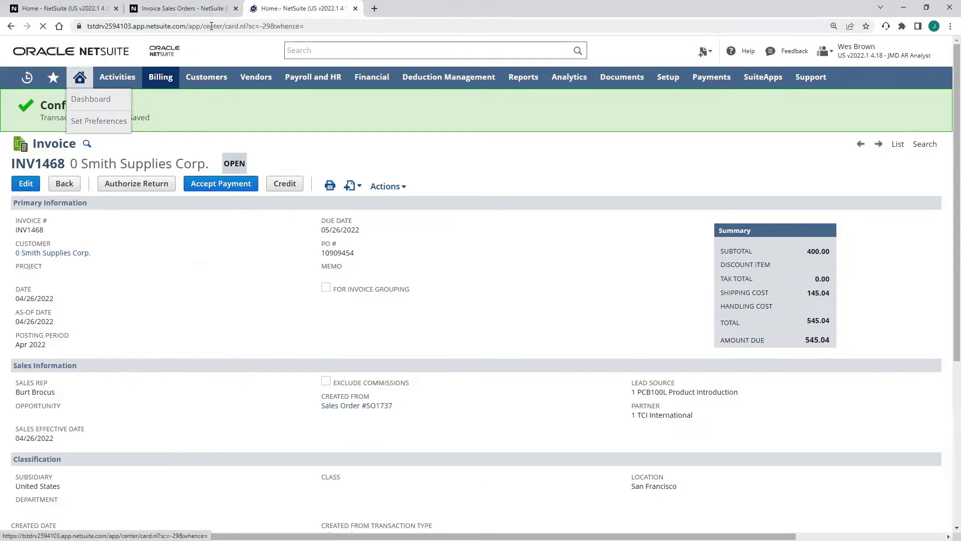
pyautogui.click(90, 99)
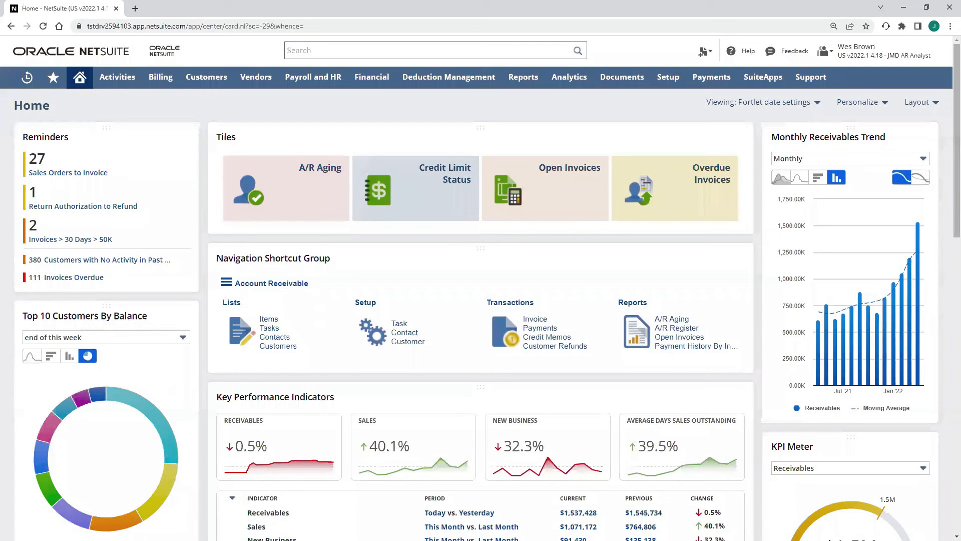
pyautogui.moveTo(255, 99)
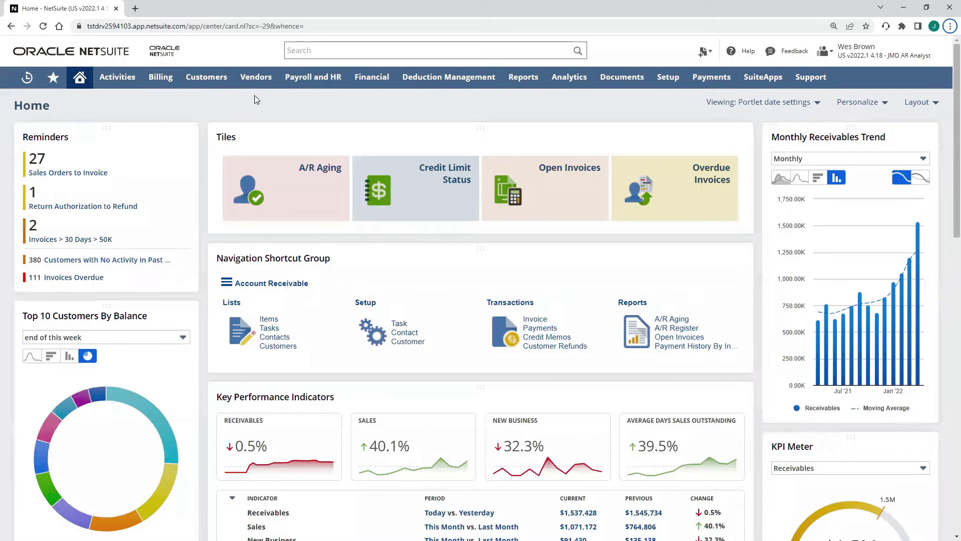
# Open the A/R Aging summary report from the dashboard tile.
pyautogui.click(286, 188)
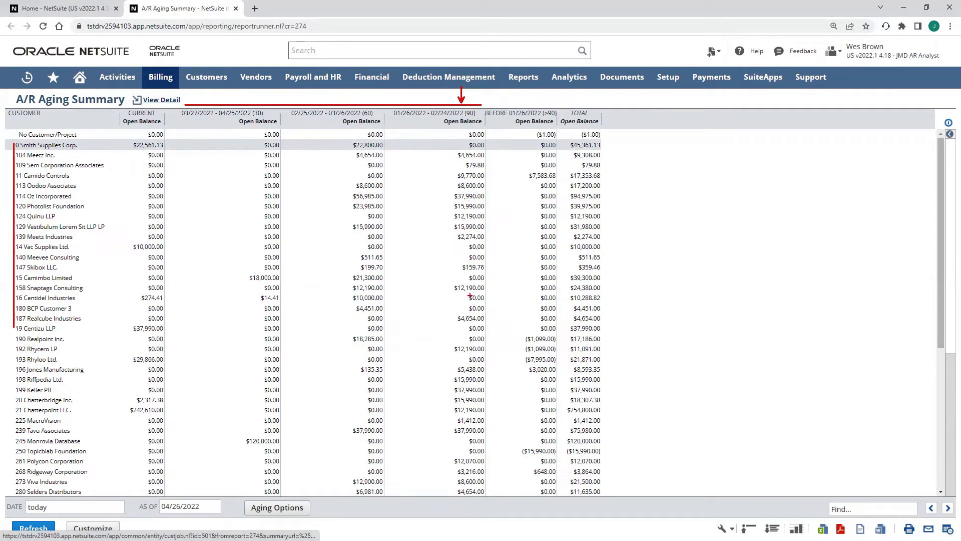
pyautogui.moveTo(535, 122)
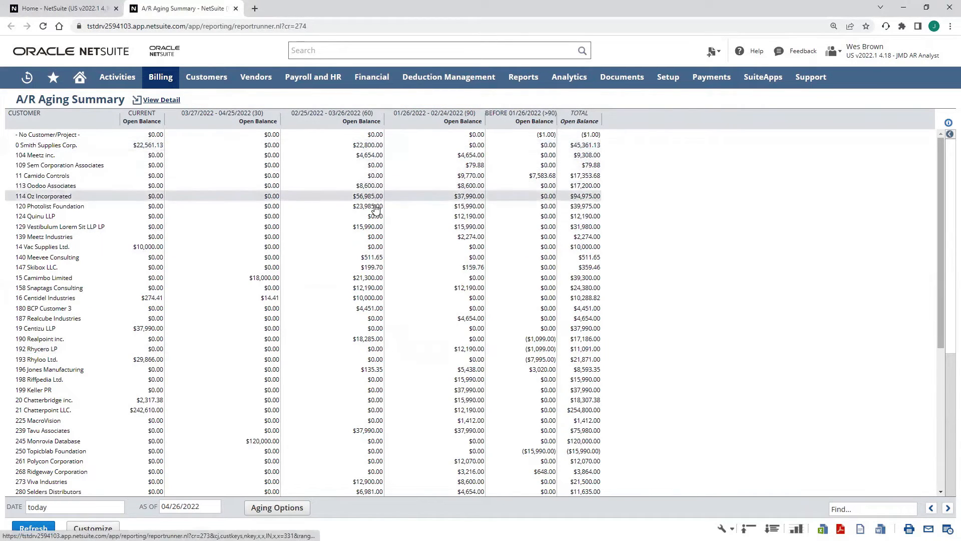
pyautogui.moveTo(365, 201)
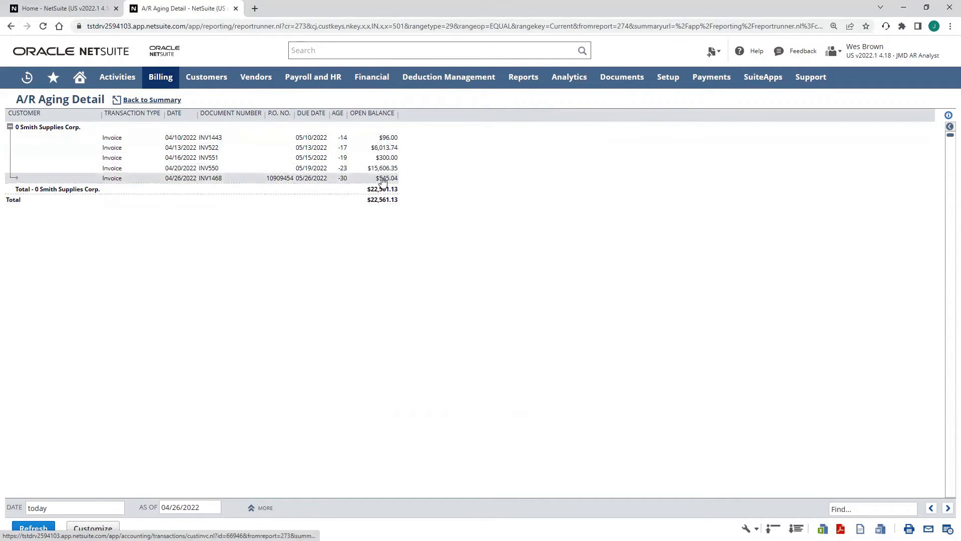
# Switch back to the Home dashboard browser tab.
pyautogui.click(50, 7)
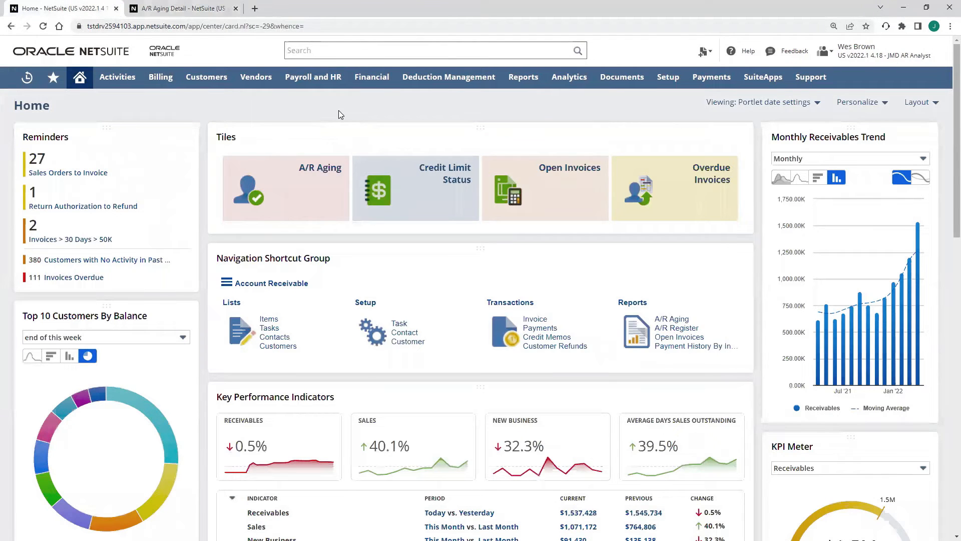
pyautogui.moveTo(401, 382)
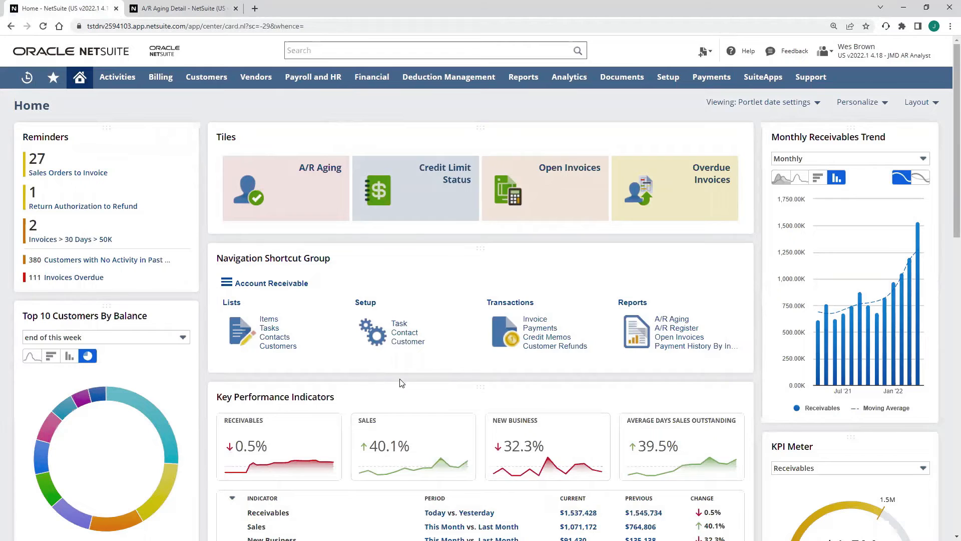
pyautogui.moveTo(559, 380)
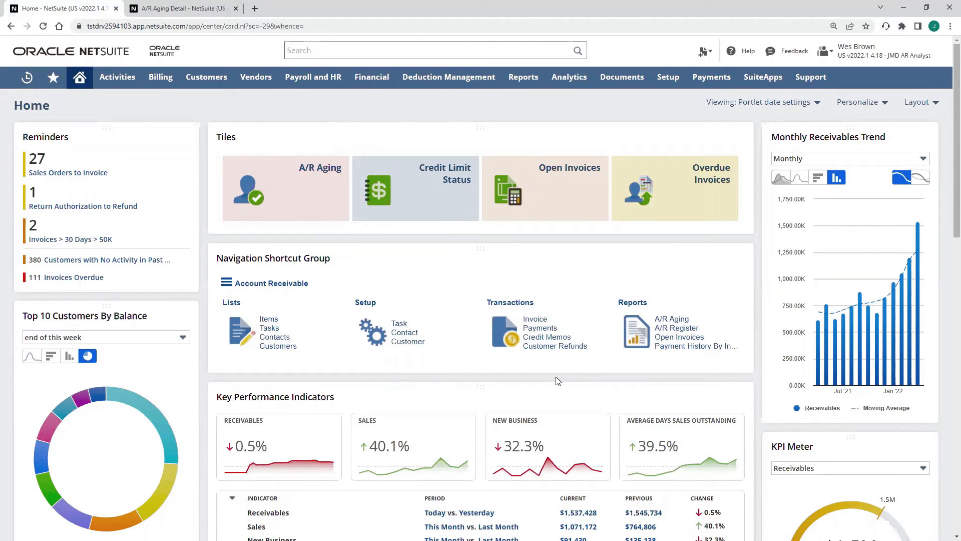
pyautogui.moveTo(254, 378)
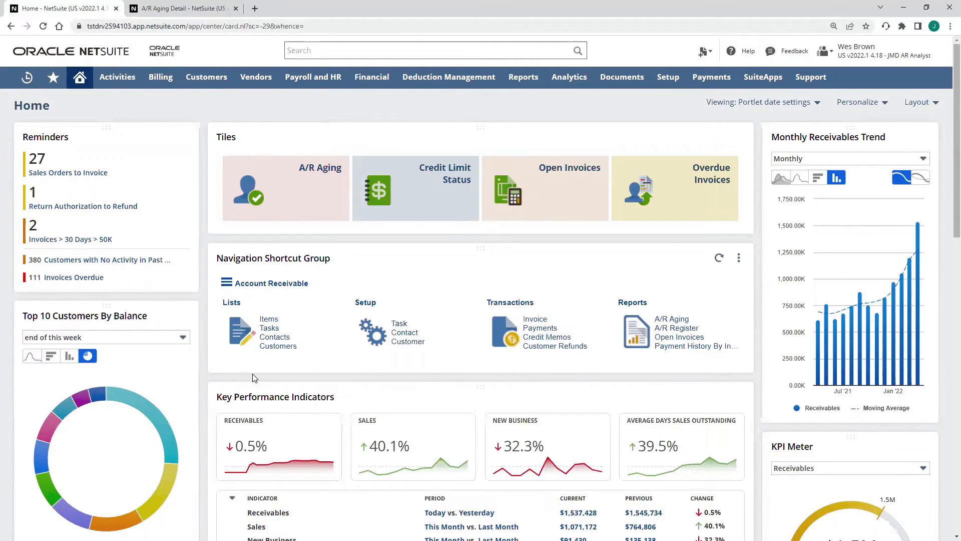
pyautogui.moveTo(545, 329)
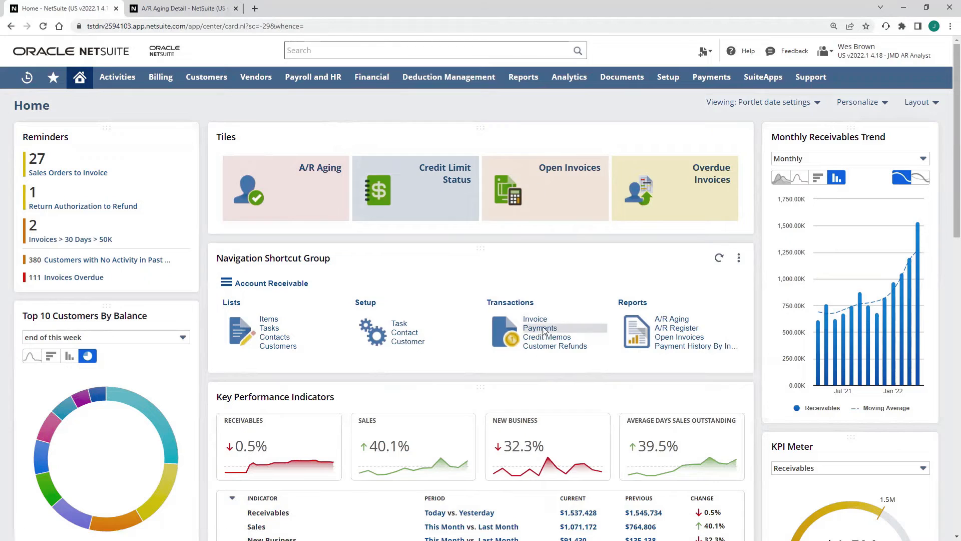
# Start a new customer payment and set 0 Smith Supplies Corp. as the paying customer.
pyautogui.click(540, 328)
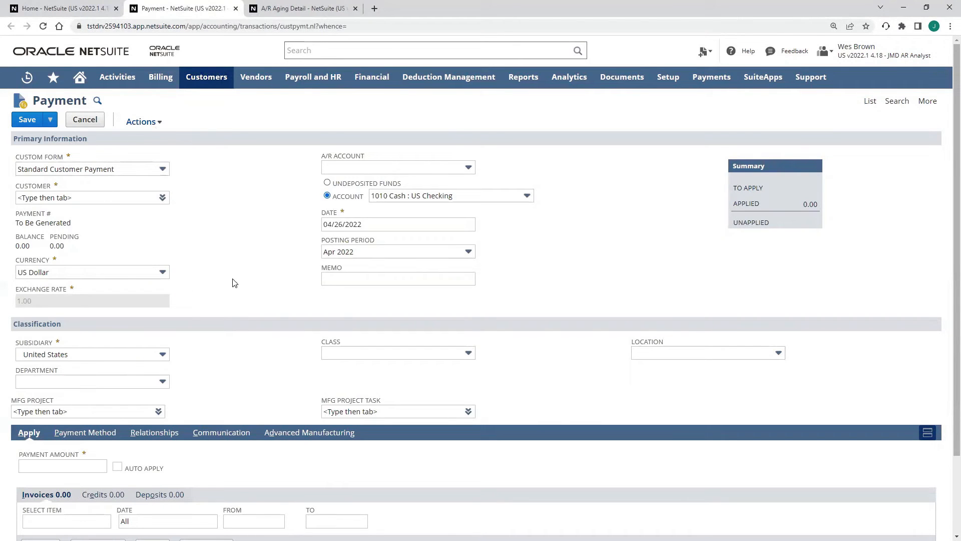
pyautogui.moveTo(86, 292)
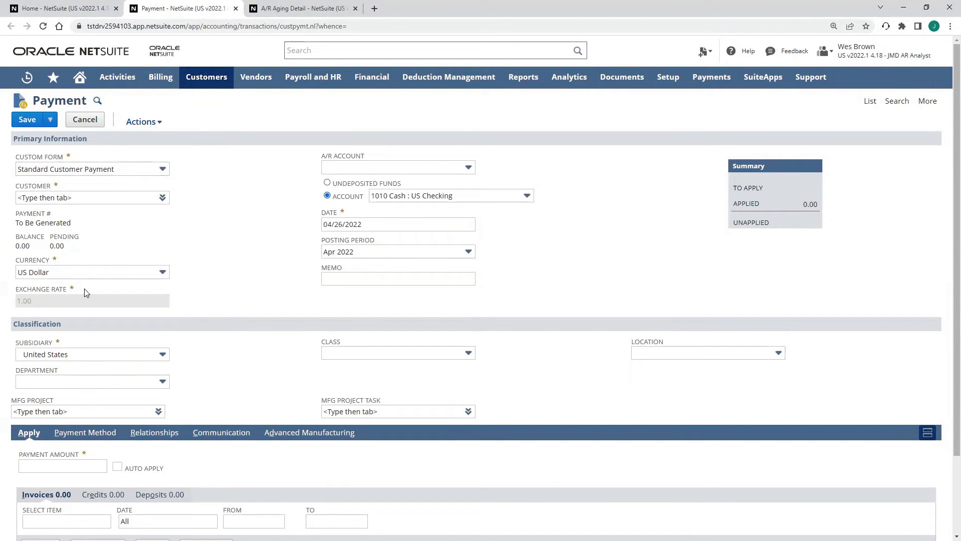
pyautogui.moveTo(232, 146)
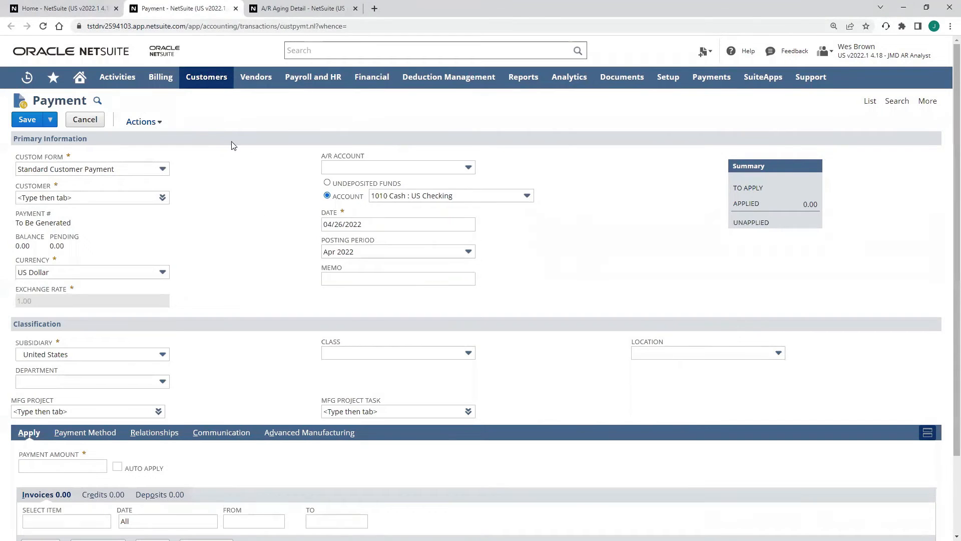
pyautogui.moveTo(250, 408)
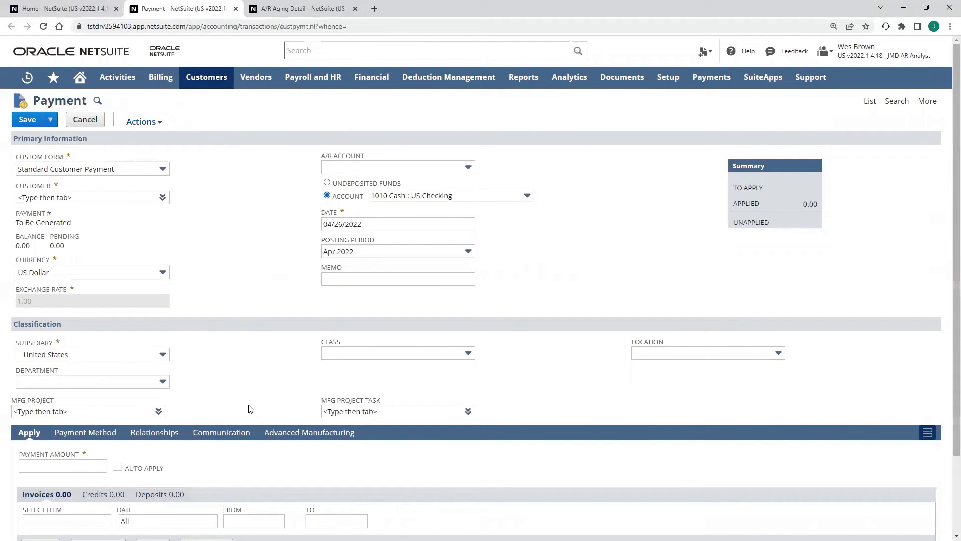
pyautogui.moveTo(204, 426)
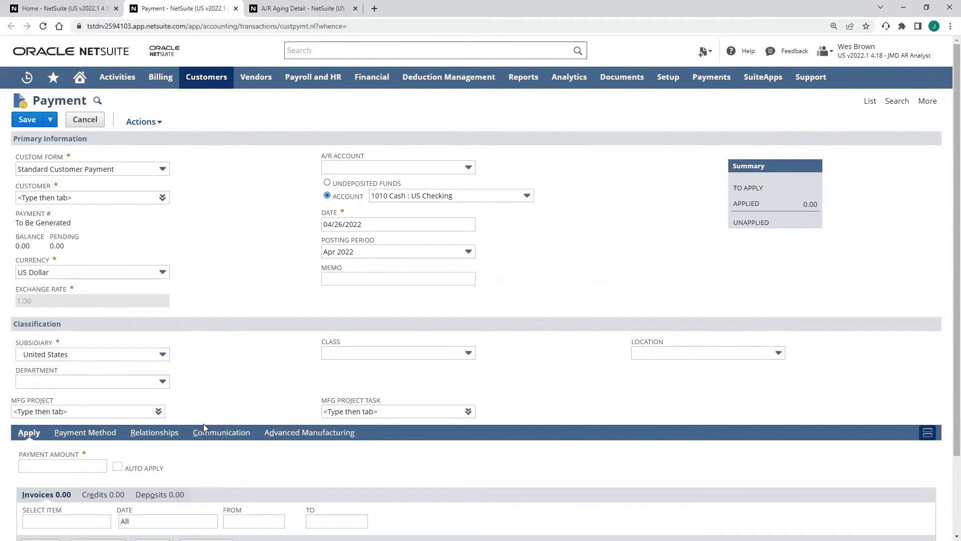
pyautogui.click(88, 198)
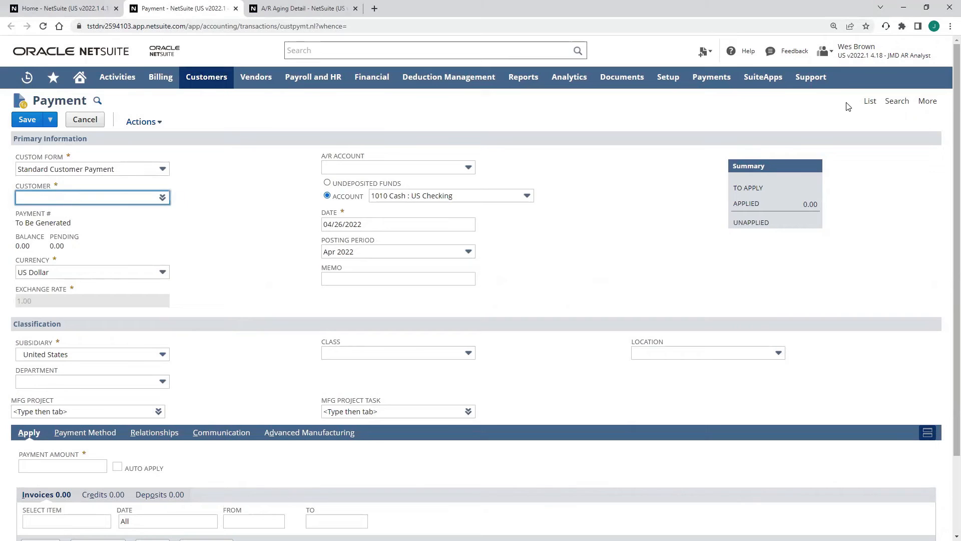
pyautogui.write('smith')
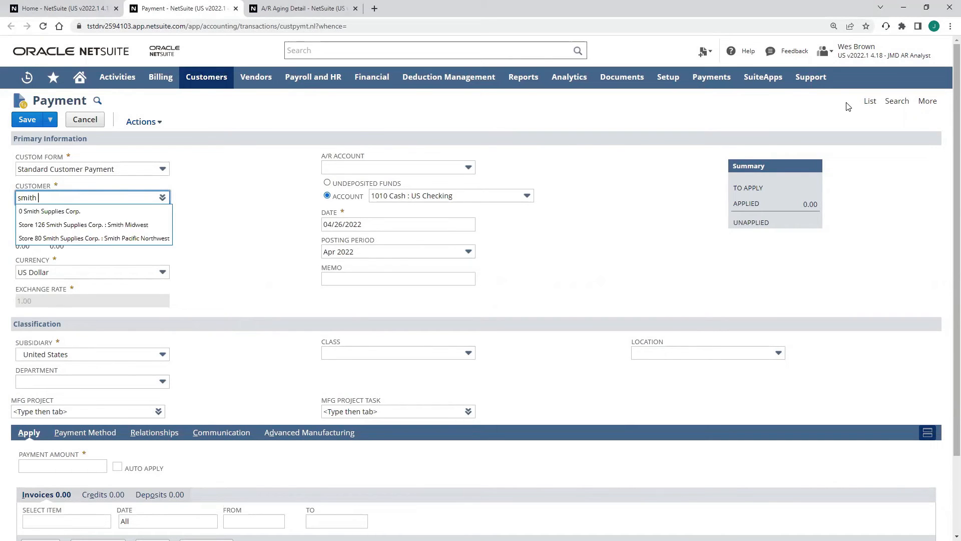
pyautogui.click(45, 211)
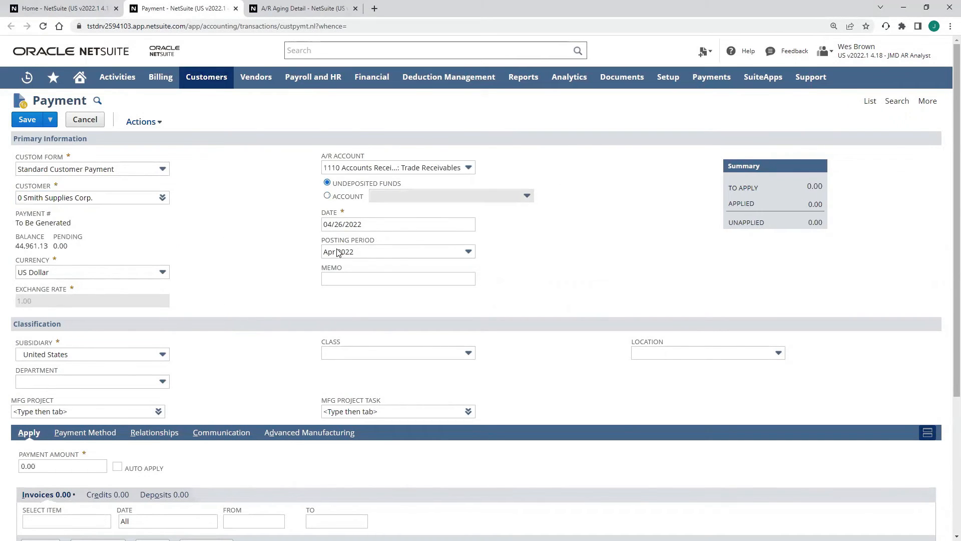
# Scroll to the Apply list of Smith Supplies' open invoices including INV1468.
pyautogui.scroll(-3)
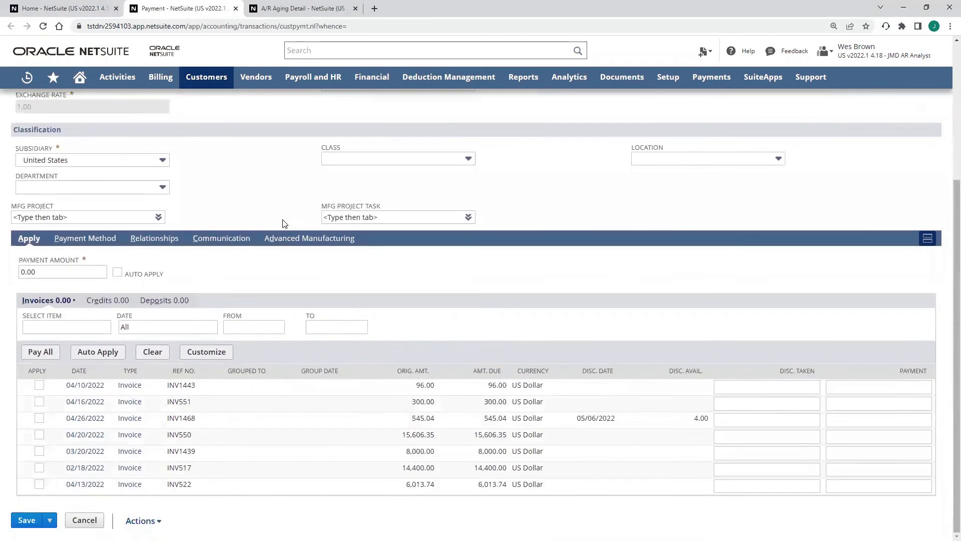
pyautogui.scroll(3)
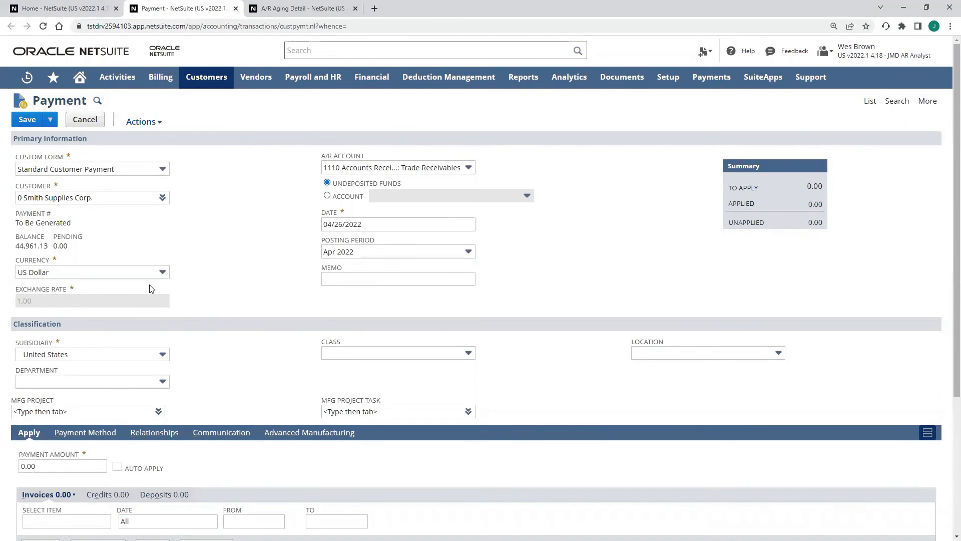
pyautogui.scroll(-3)
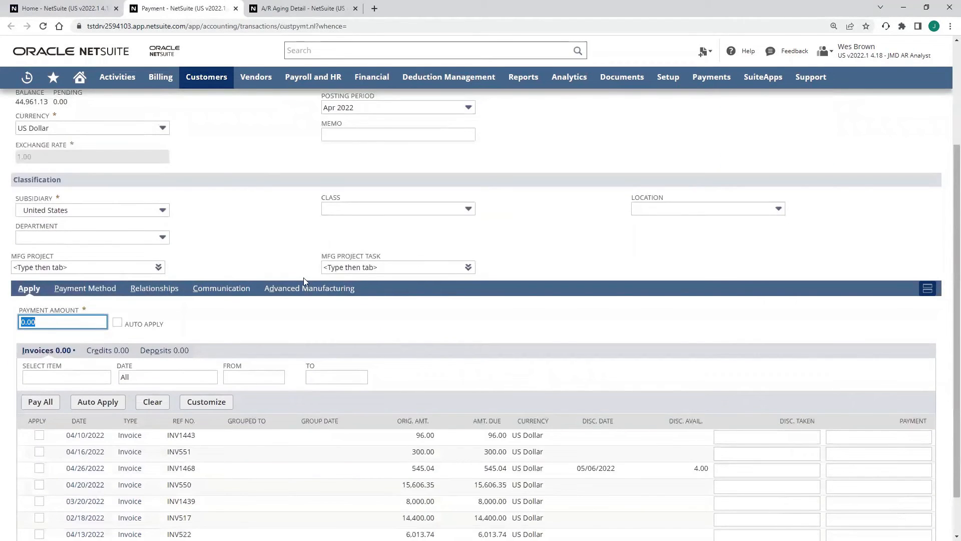
# Enter a 10,000.00 payment amount and auto-apply it across the oldest open invoices.
pyautogui.write('10000')
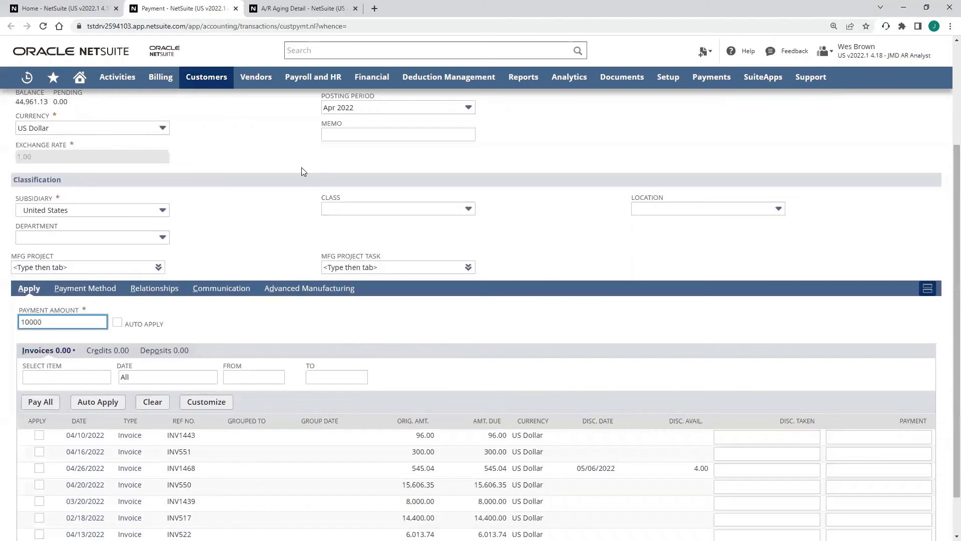
pyautogui.click(118, 322)
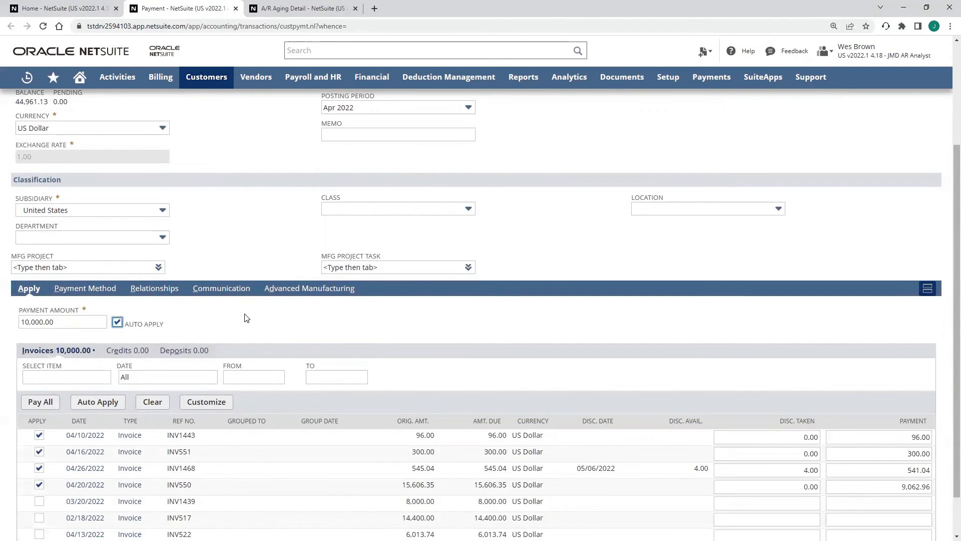
pyautogui.scroll(-3)
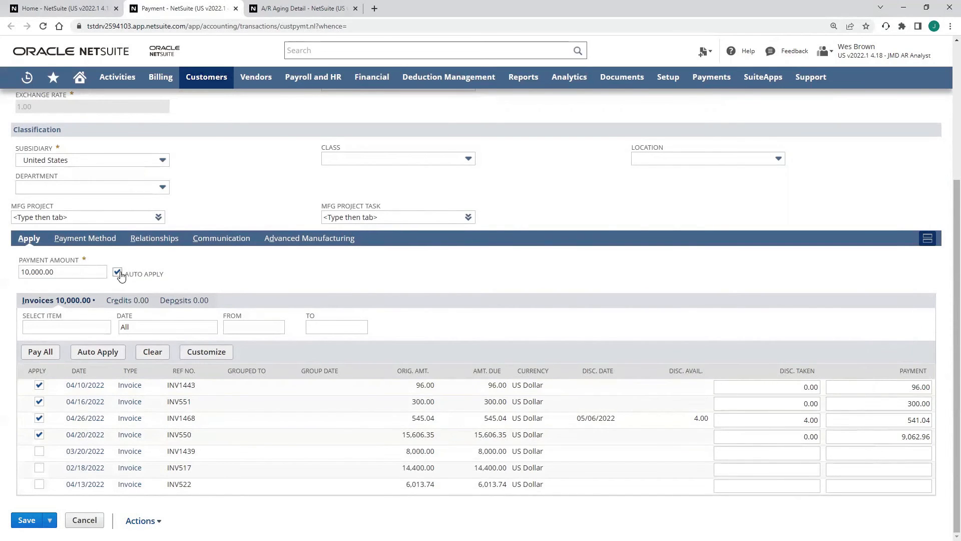
# Turn off Auto Apply and apply the payment only to INV1468 for 541.04.
pyautogui.click(117, 273)
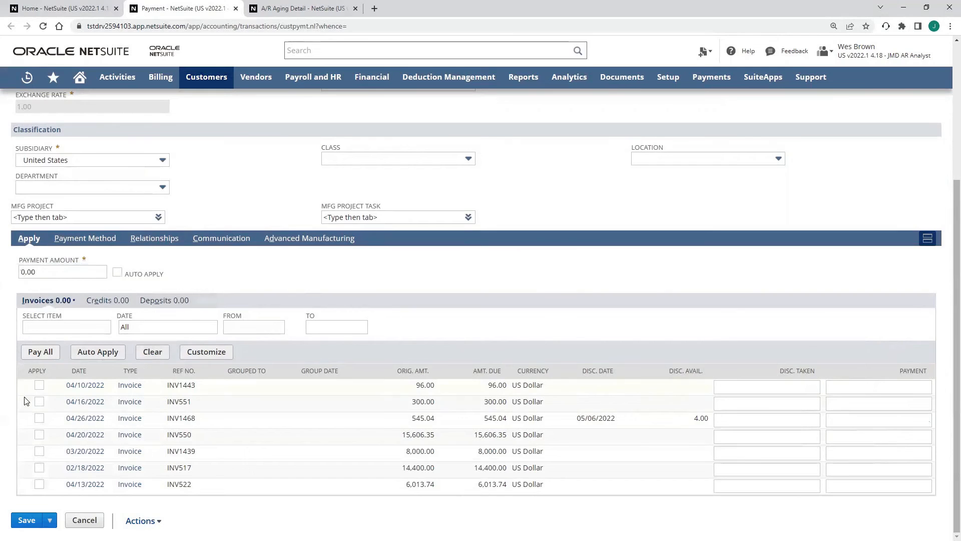
pyautogui.moveTo(166, 427)
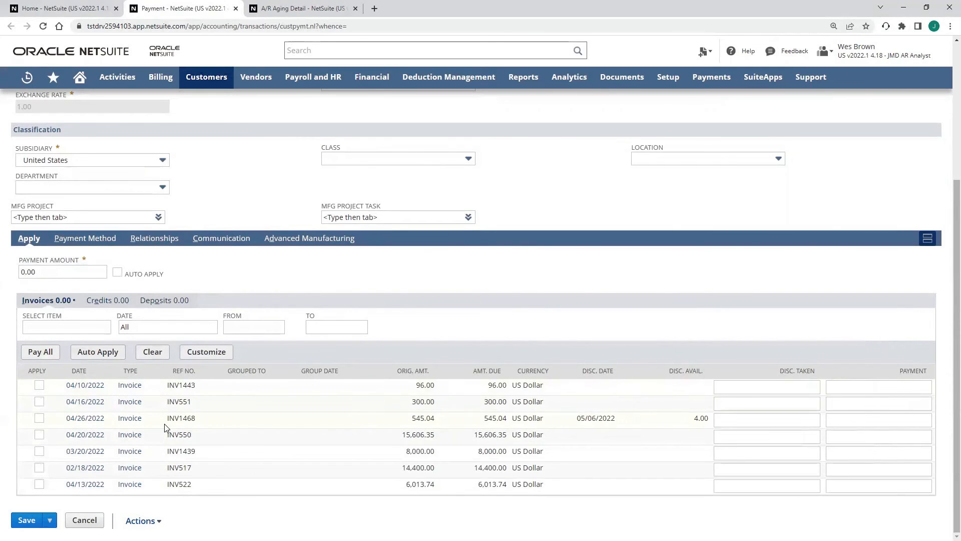
pyautogui.doubleClick(422, 419)
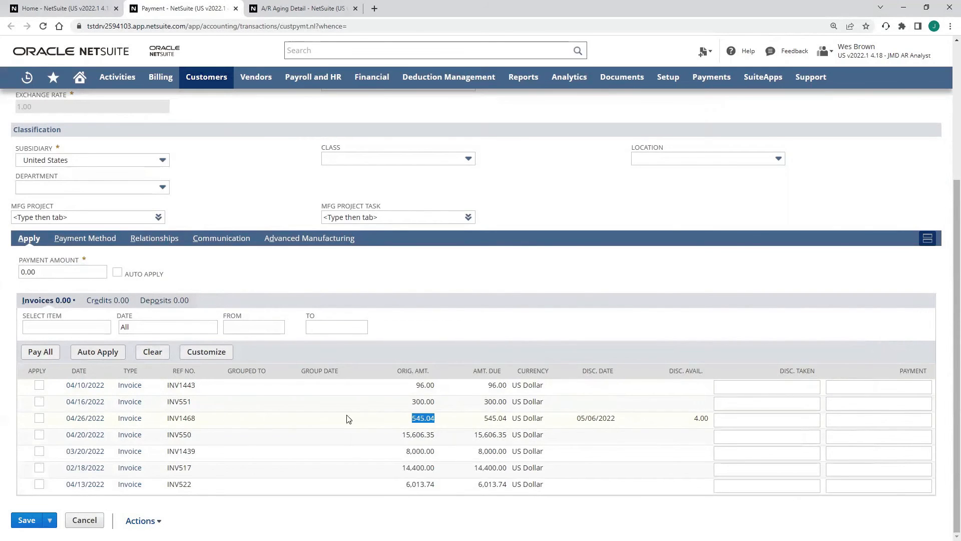
pyautogui.click(40, 417)
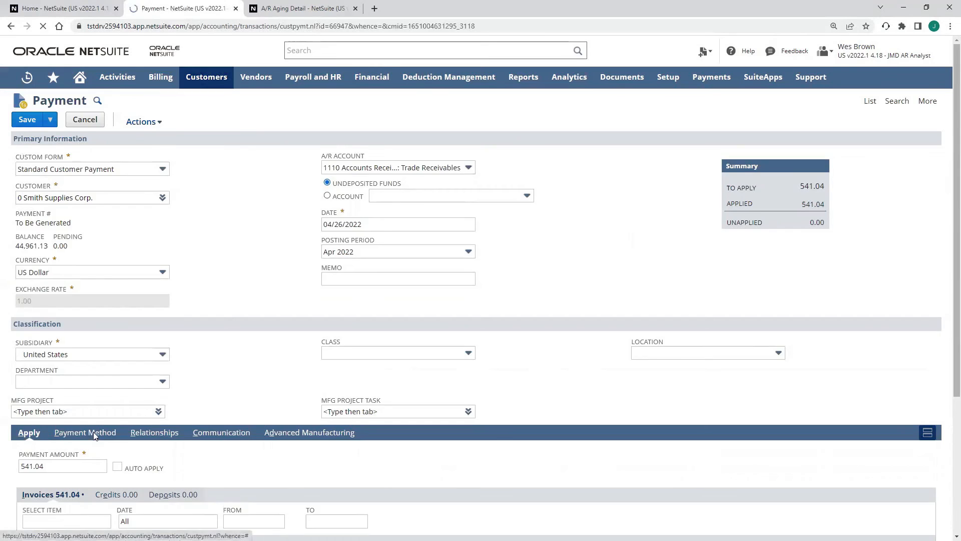
# Save payment PYMT1268 and confirm it applies 541.04 to INV1468 via the VISA *1111 card.
pyautogui.click(27, 119)
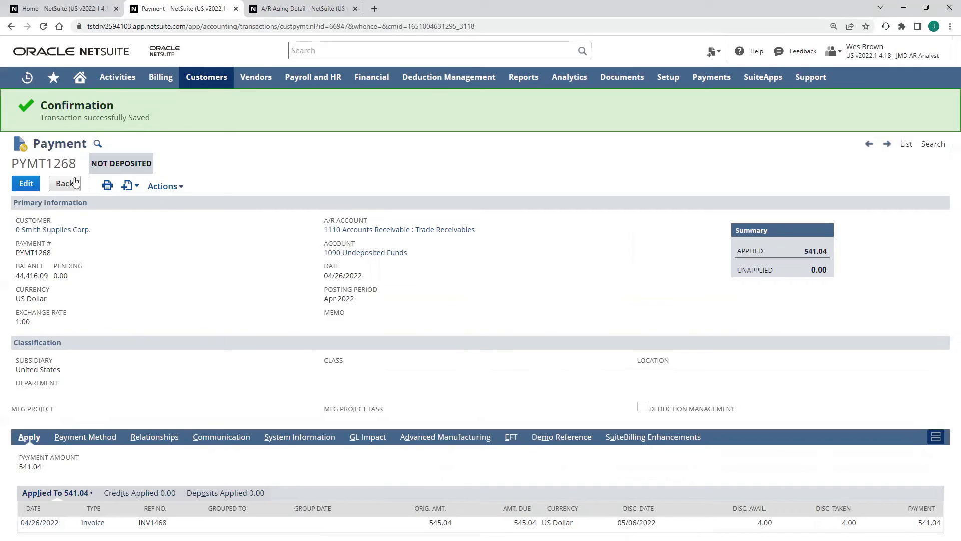
pyautogui.moveTo(218, 402)
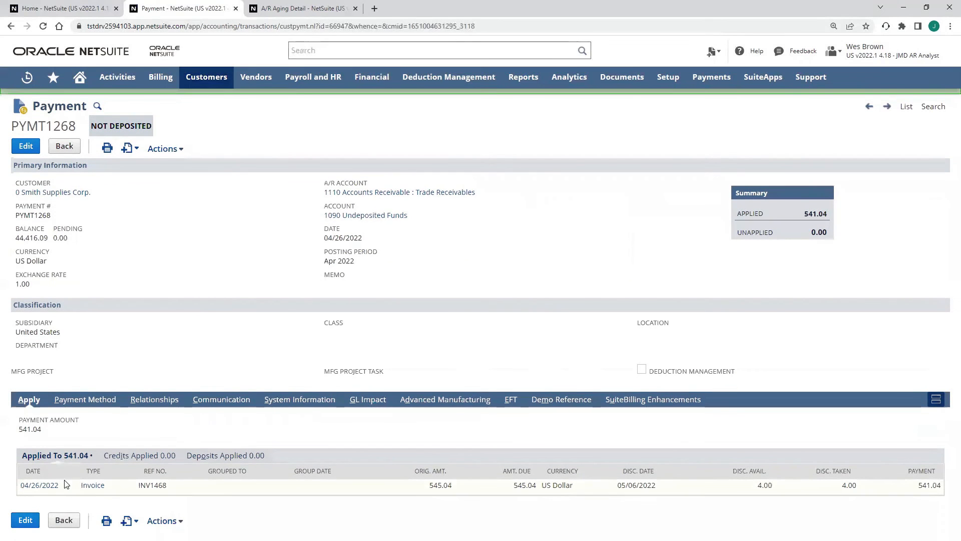
pyautogui.moveTo(94, 393)
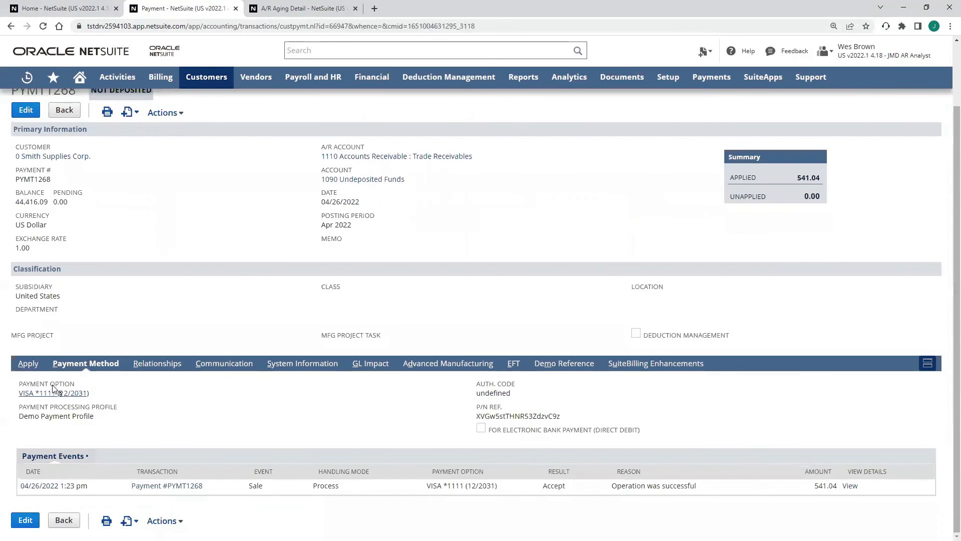
pyautogui.moveTo(45, 401)
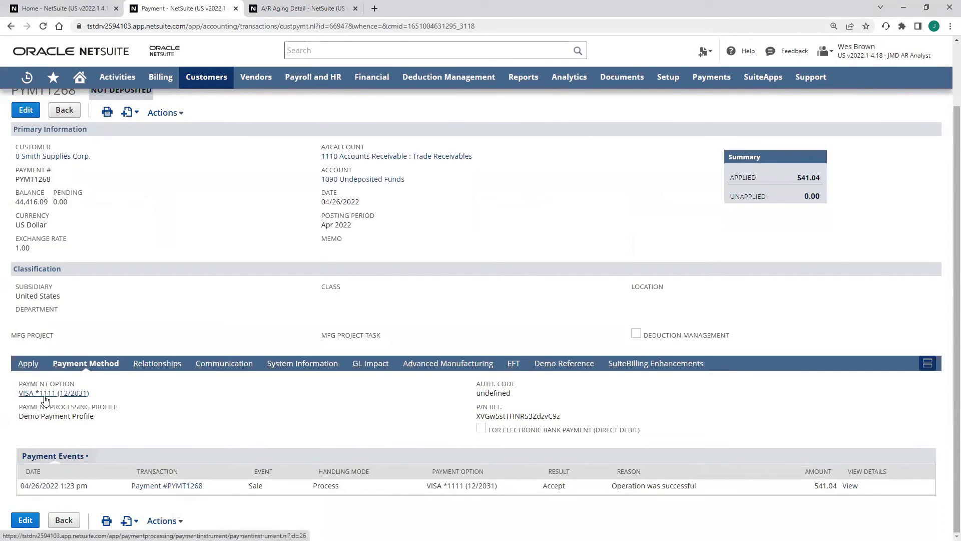
pyautogui.click(28, 364)
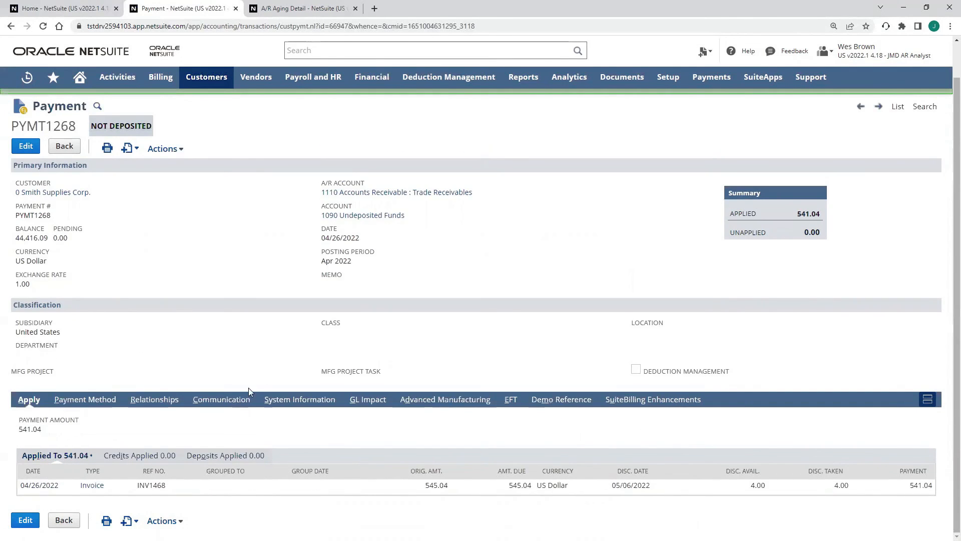
pyautogui.moveTo(382, 404)
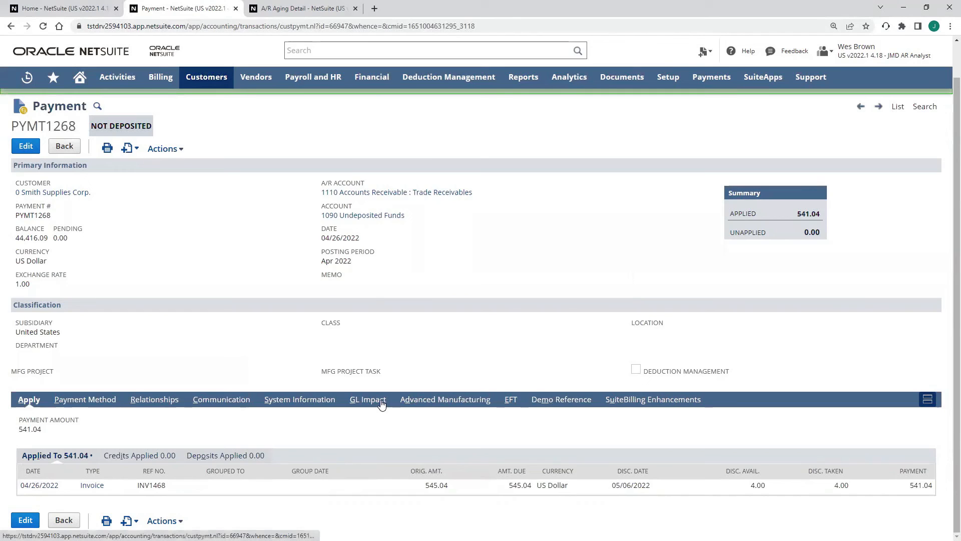
pyautogui.moveTo(483, 406)
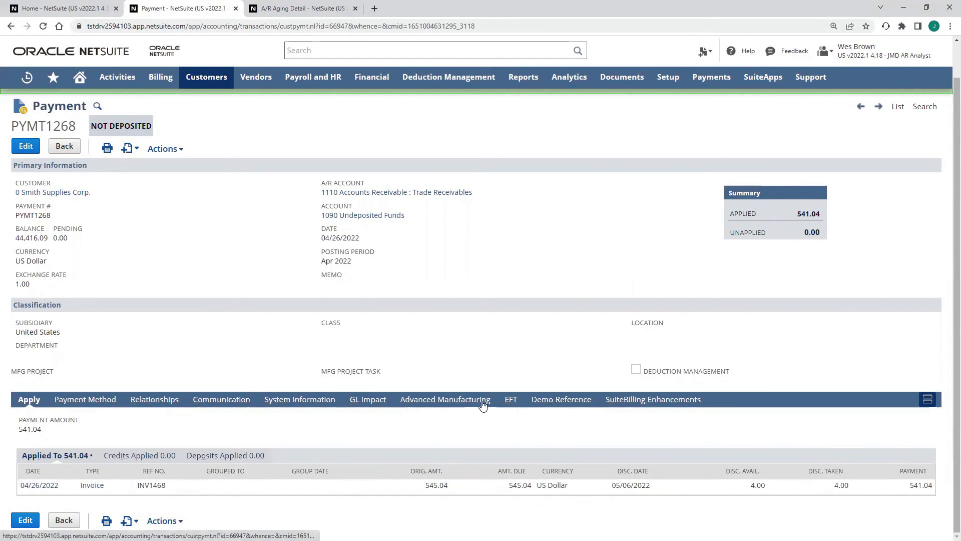
pyautogui.click(52, 193)
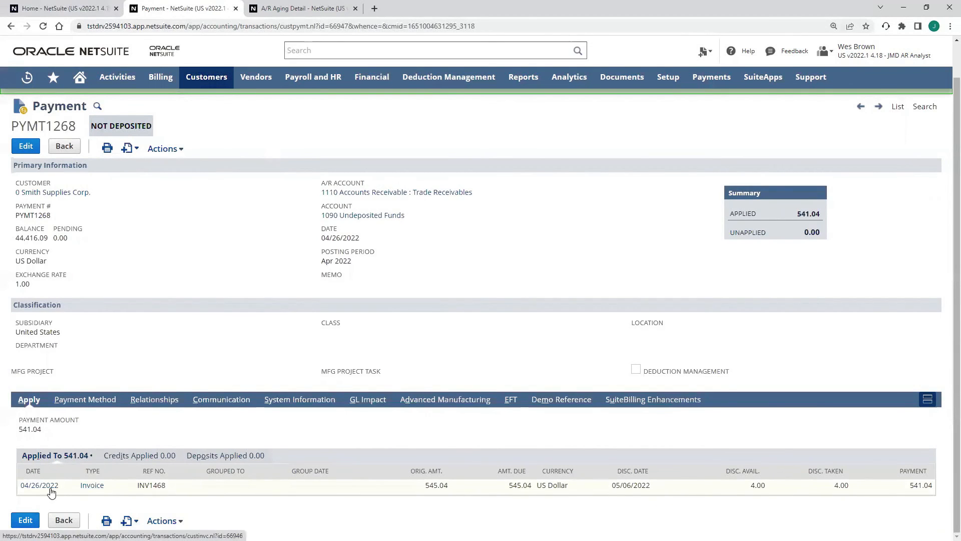
# Navigate from invoice INV1468 back to its source sales order SO1737, now Billed at 545.04.
pyautogui.click(39, 484)
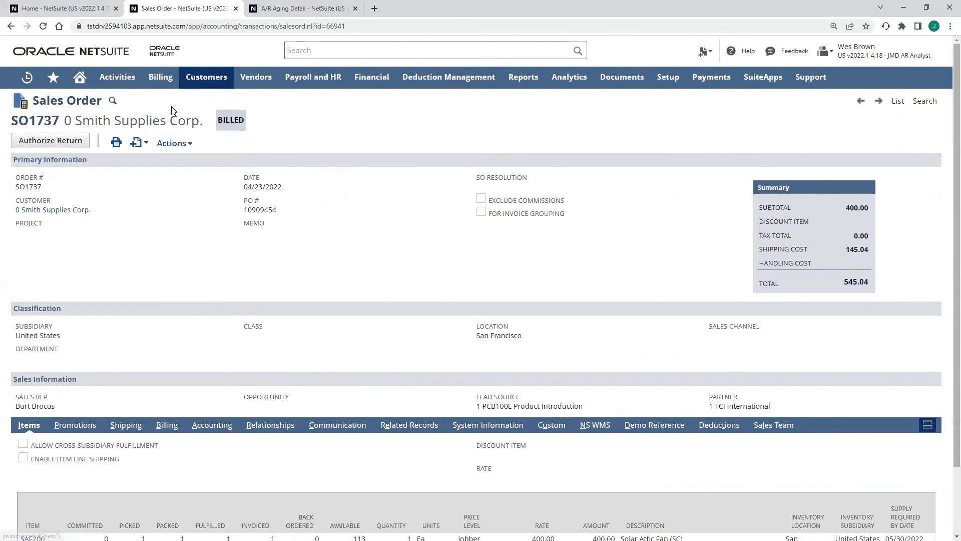
pyautogui.moveTo(241, 121)
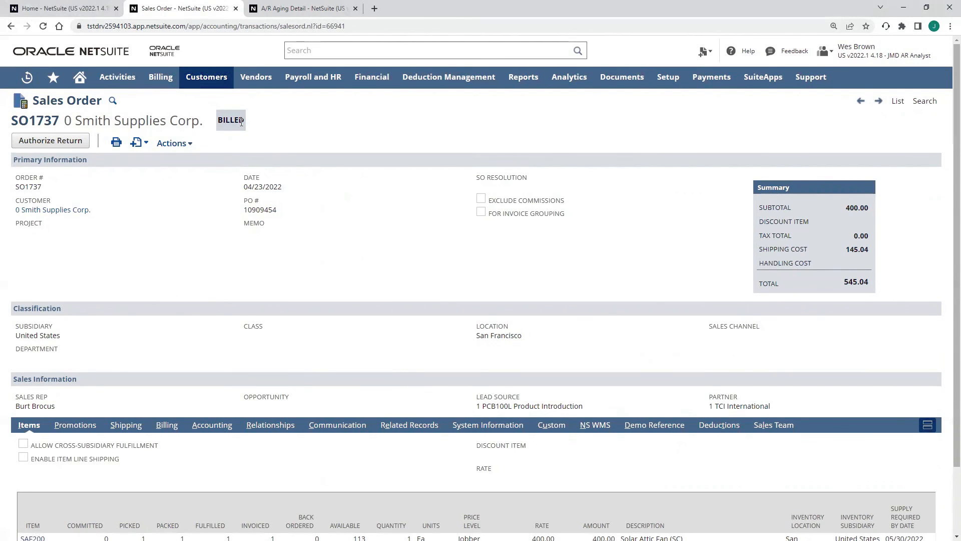